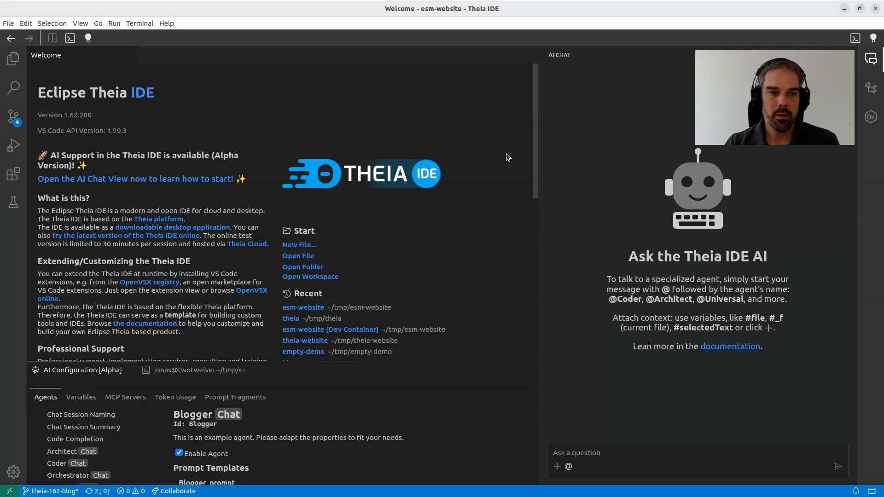
Skim the 2025/06/13 community-release post index.md from the Explorer, then close it.
{"action": "left_click", "coordinate": [13, 58]}
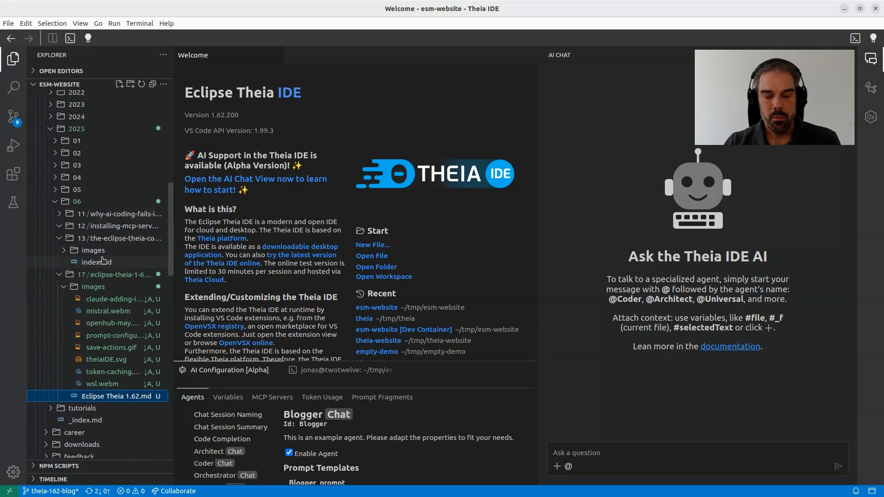
{"action": "mouse_move", "coordinate": [97, 261]}
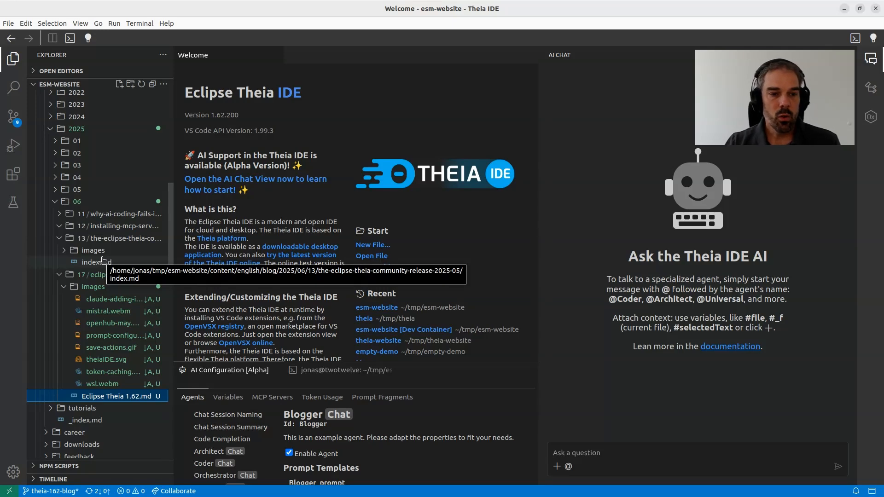
{"action": "double_click", "coordinate": [93, 262]}
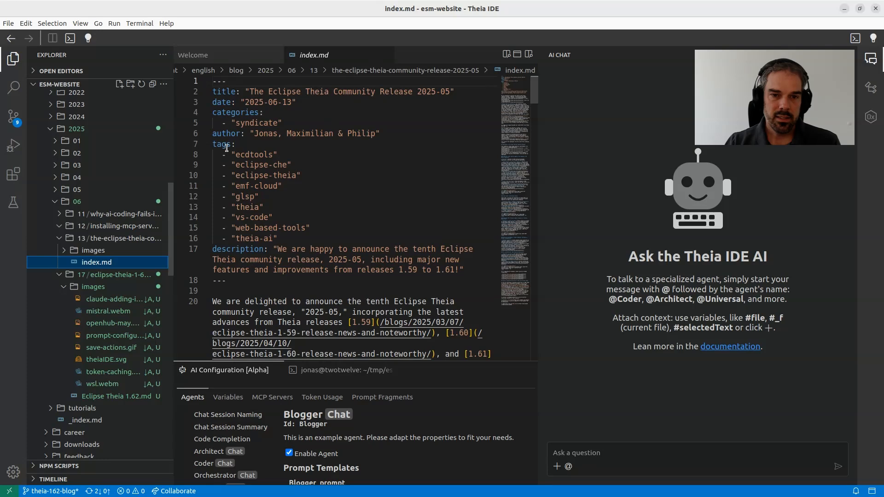
{"action": "scroll", "scroll_direction": "down", "scroll_amount": 3}
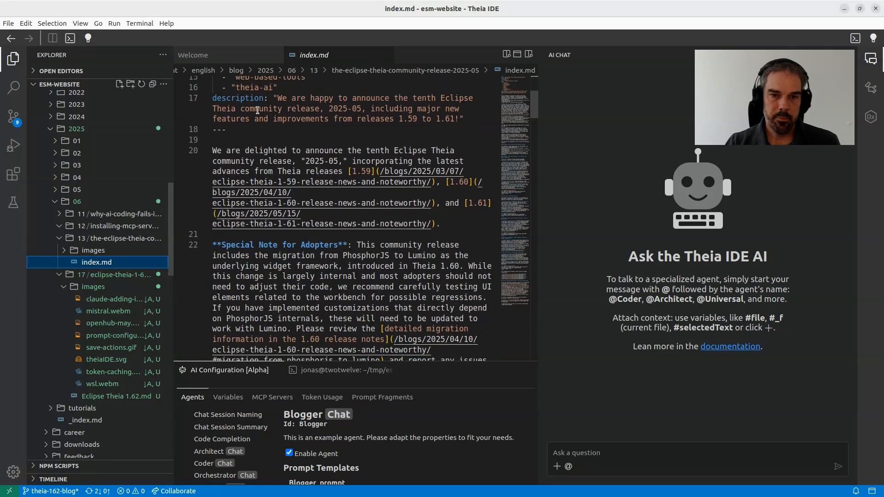
{"action": "scroll", "scroll_direction": "down", "scroll_amount": 3}
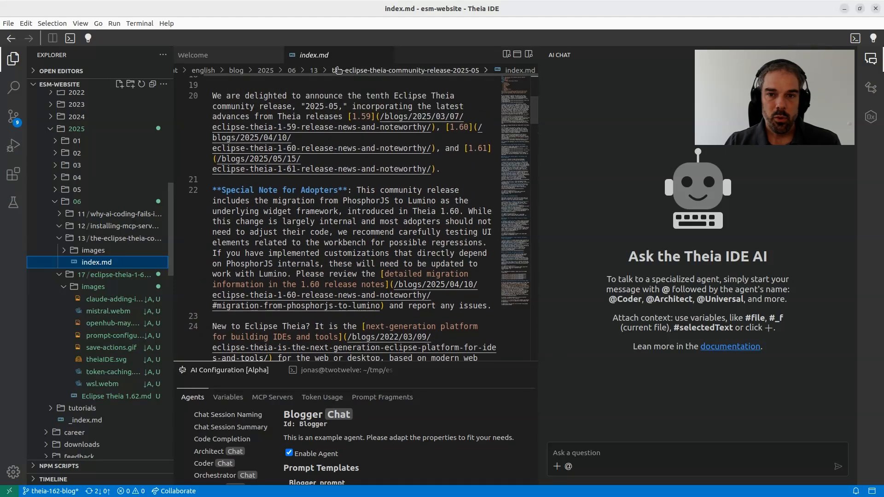
{"action": "mouse_move", "coordinate": [386, 56]}
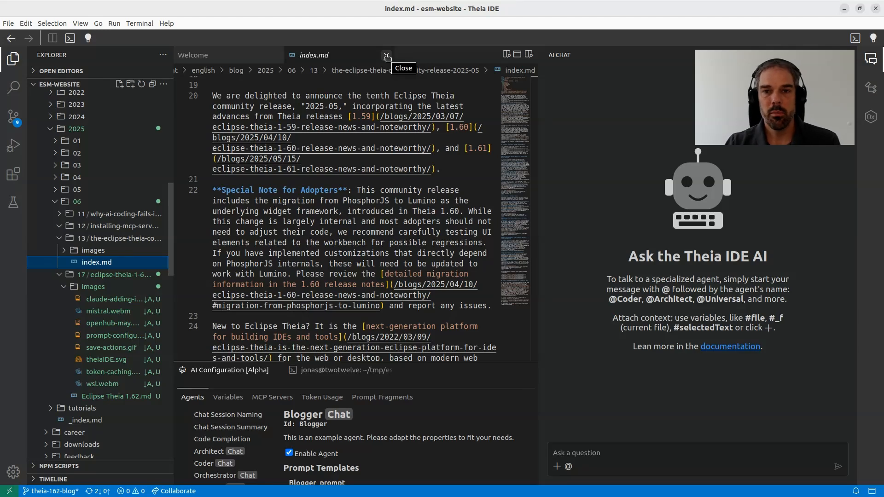
{"action": "left_click", "coordinate": [387, 55]}
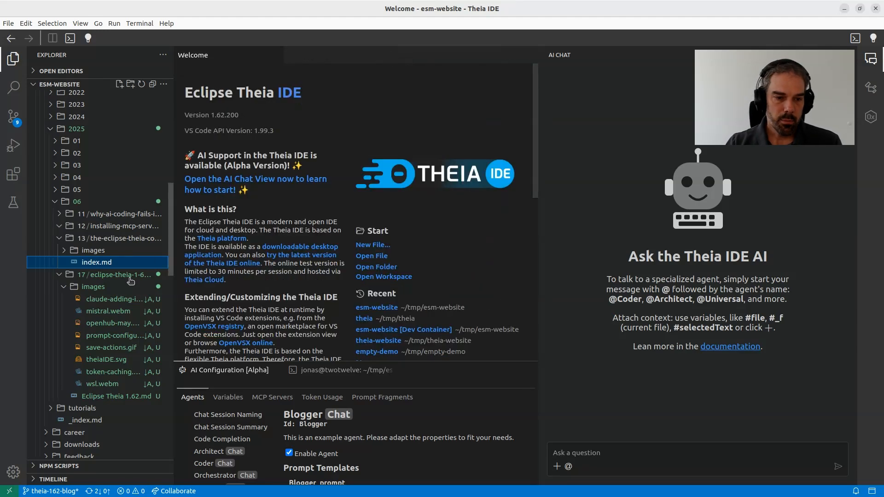
Skim the exported Eclipse Theia 1.62.md release notes, then show the Source Control changes.
{"action": "double_click", "coordinate": [115, 395]}
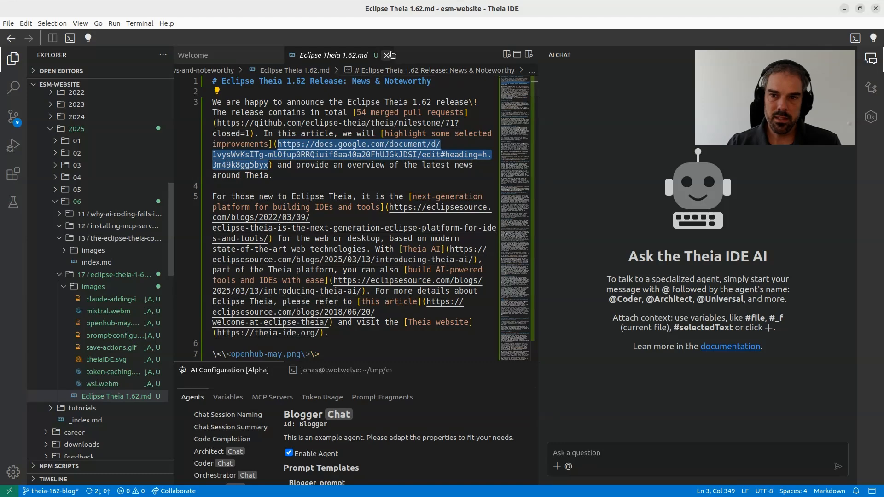
{"action": "left_click", "coordinate": [14, 119]}
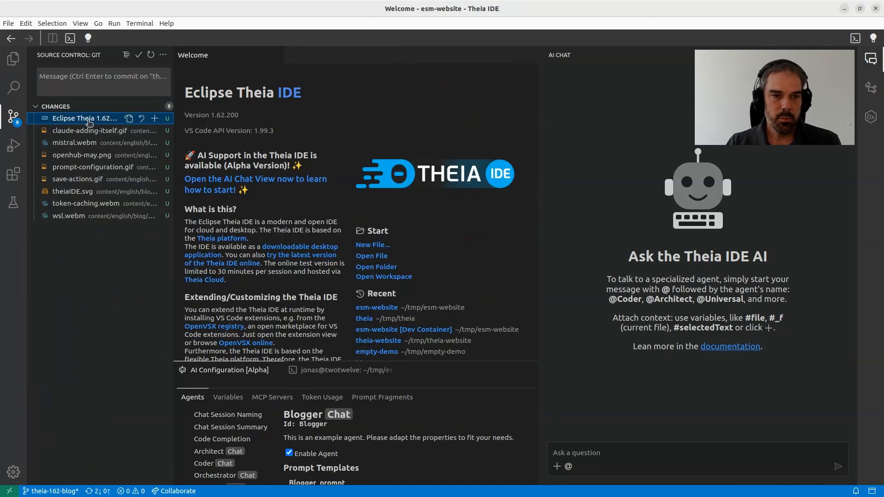
{"action": "left_click", "coordinate": [85, 118]}
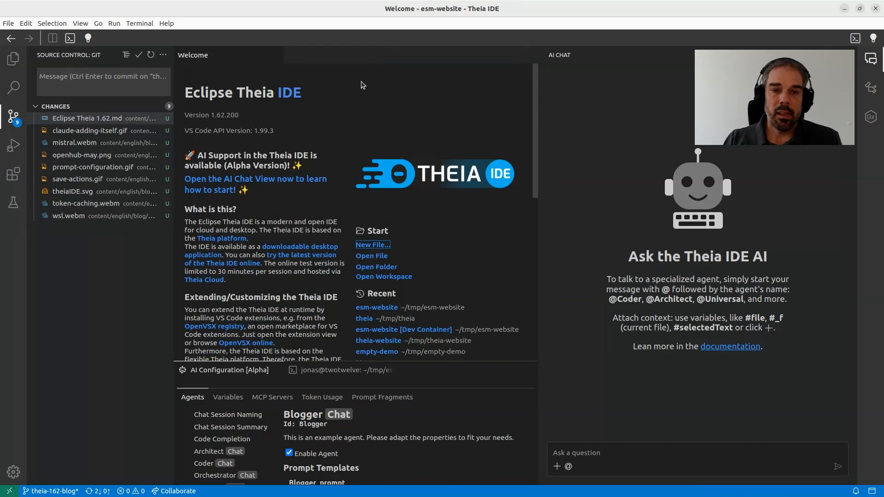
Hide the sidebar, view the Coder agent, and add a custom agent in customAgents.yml.
{"action": "left_click", "coordinate": [13, 117]}
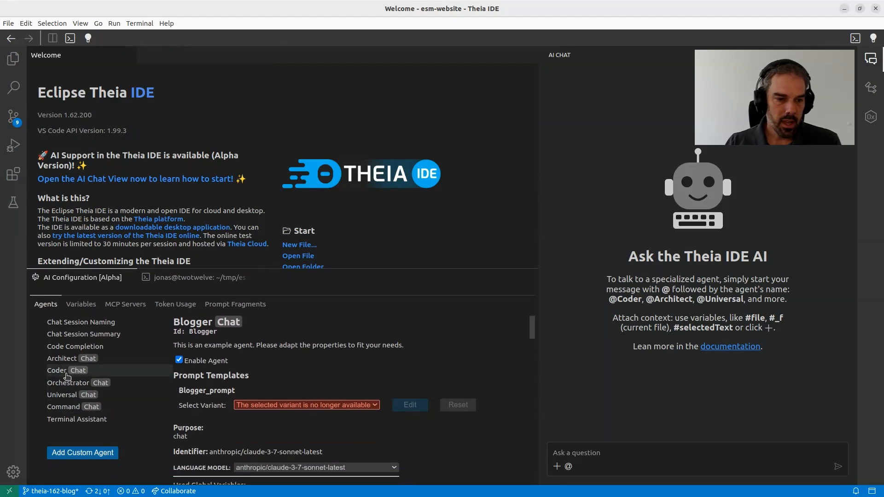
{"action": "left_click", "coordinate": [56, 370]}
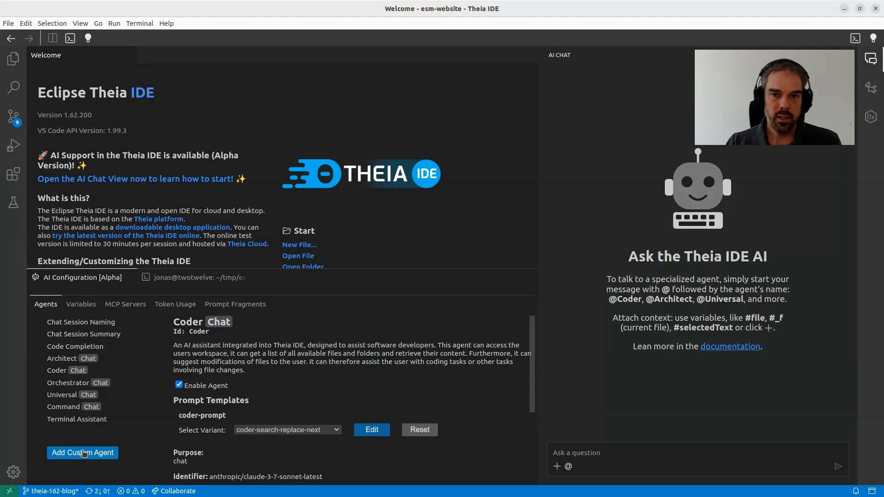
{"action": "left_click", "coordinate": [82, 452]}
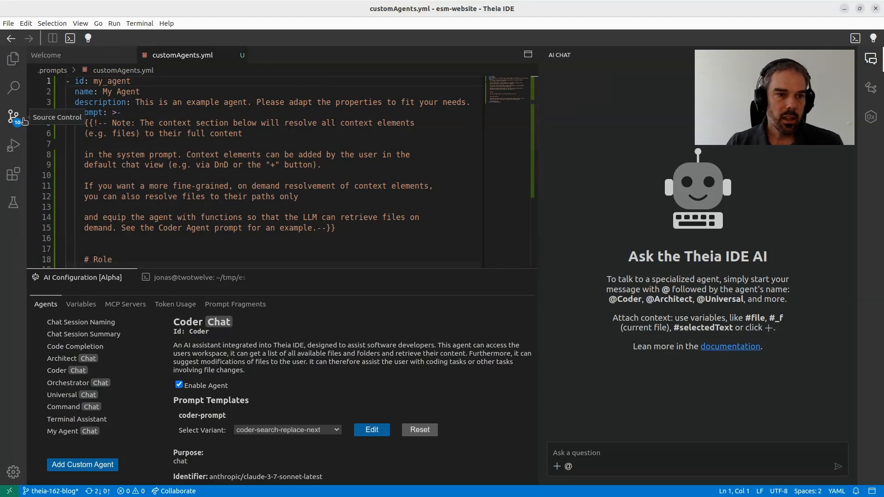
Replace the placeholder id my_agent and the agent name with Blogger in customAgents.yml.
{"action": "left_click", "coordinate": [13, 116]}
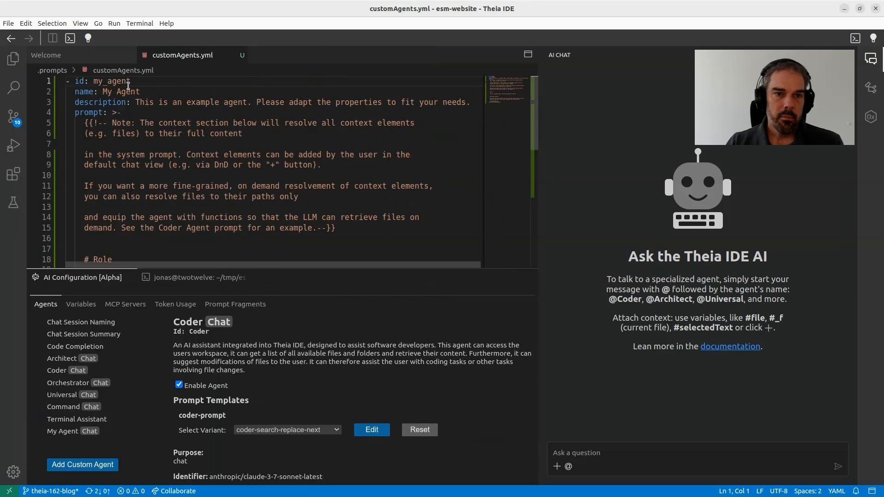
{"action": "double_click", "coordinate": [111, 80]}
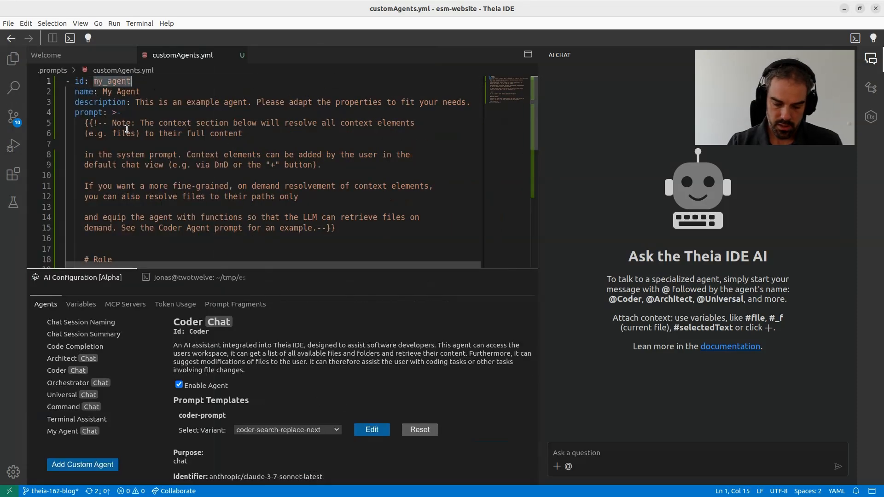
{"action": "type", "text": "Blogger"}
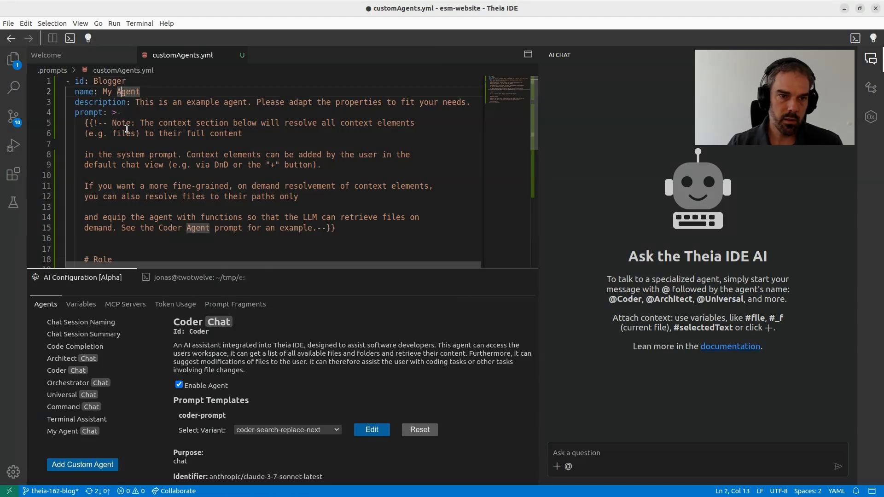
{"action": "type", "text": "B"}
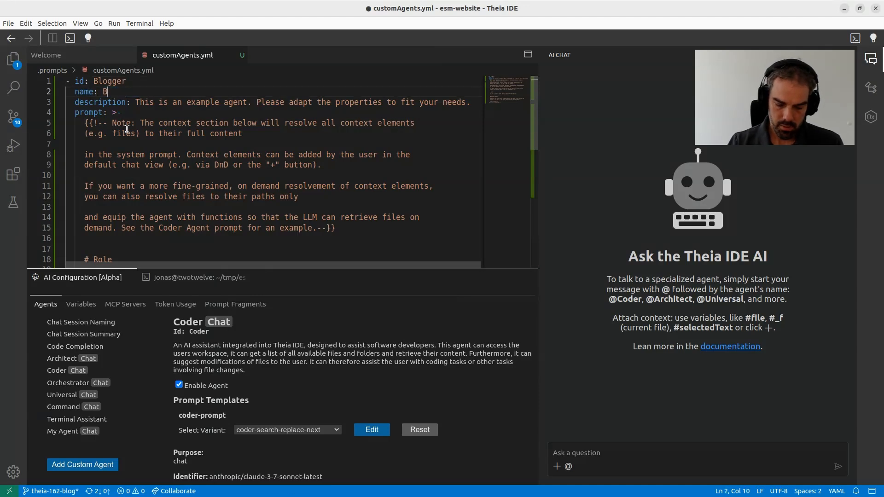
{"action": "type", "text": "logger"}
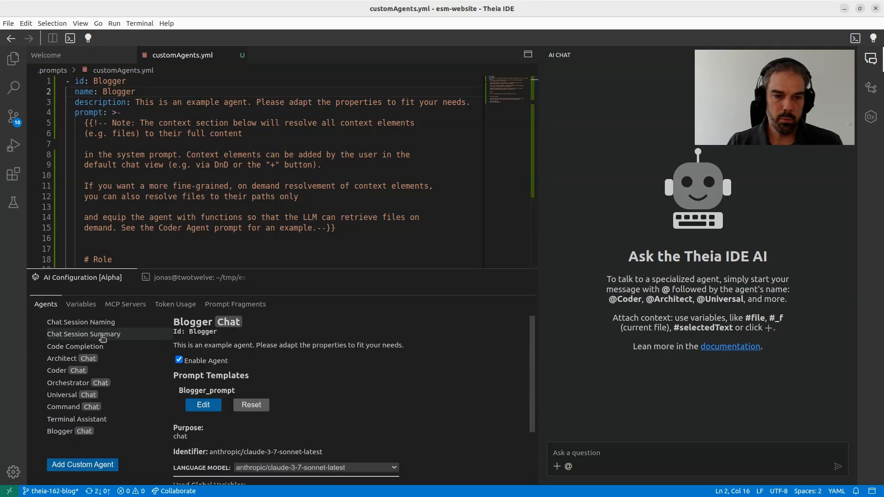
{"action": "left_click", "coordinate": [676, 452]}
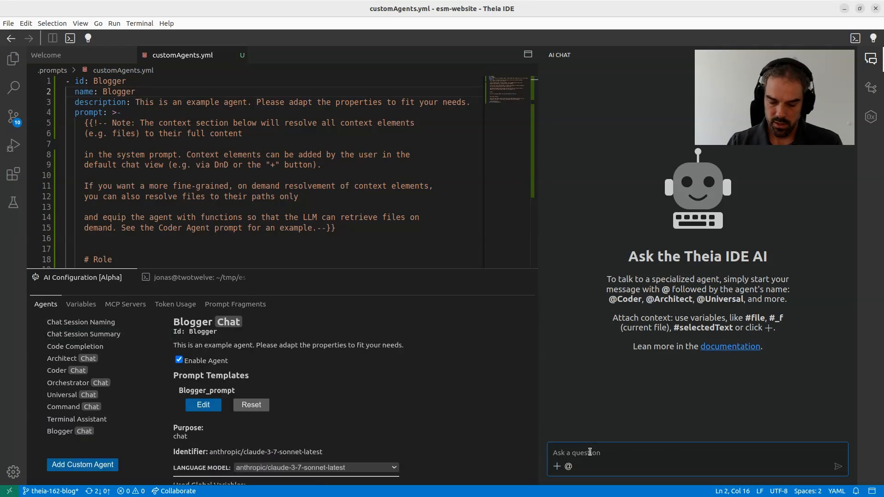
{"action": "type", "text": "@Blogger"}
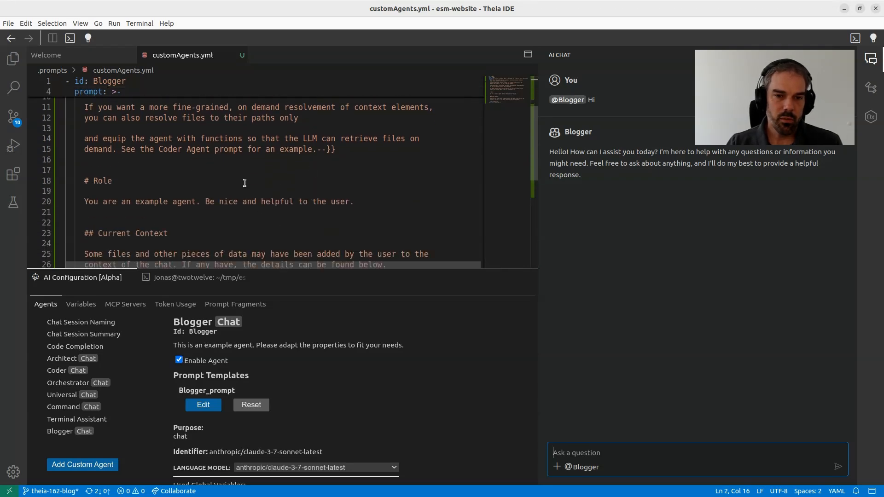
{"action": "scroll", "scroll_direction": "down", "scroll_amount": 3}
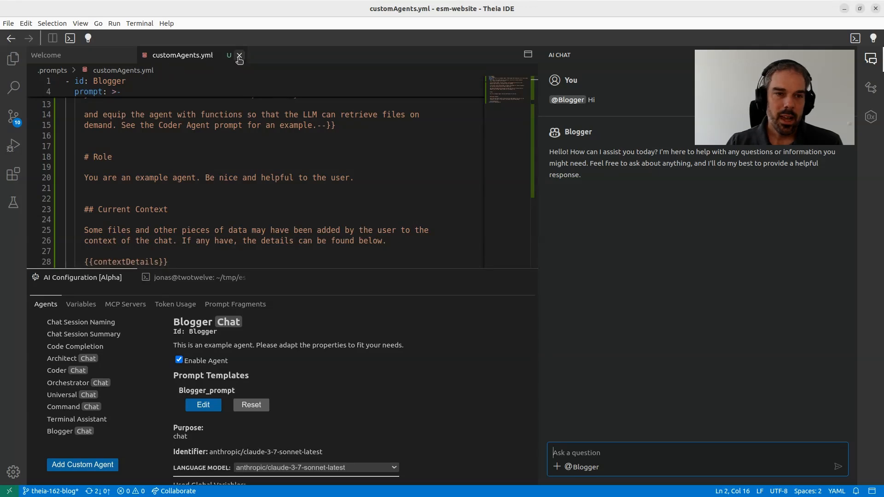
{"action": "left_click", "coordinate": [238, 55]}
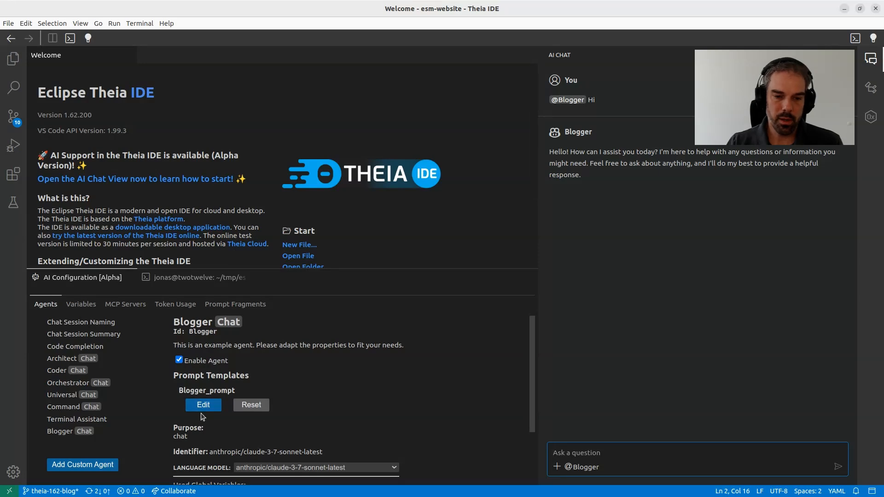
{"action": "mouse_move", "coordinate": [212, 401]}
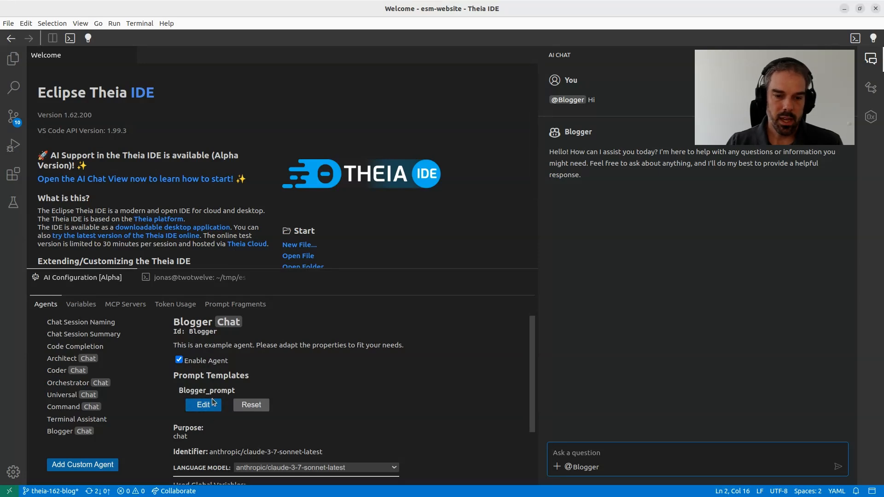
Open Blogger_prompt for editing and enlarge its editor by dragging the divider down.
{"action": "left_click", "coordinate": [203, 405]}
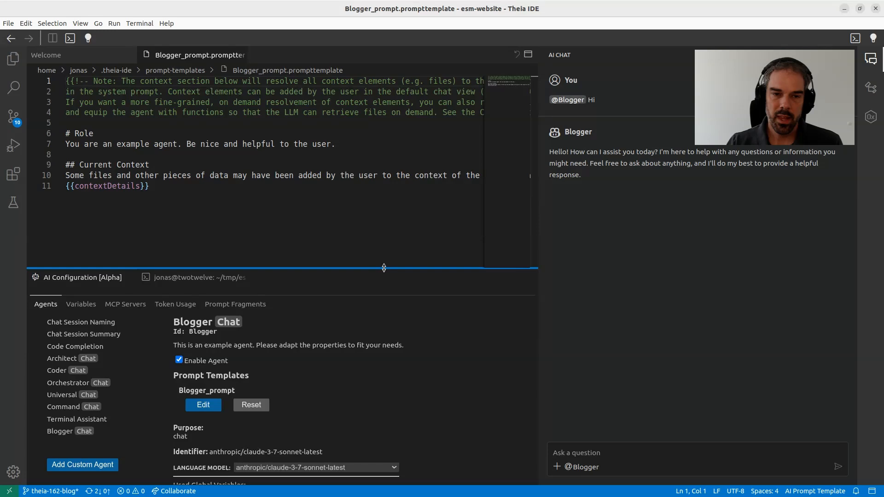
{"action": "left_click_drag", "start_coordinate": [383, 267], "coordinate": [383, 345]}
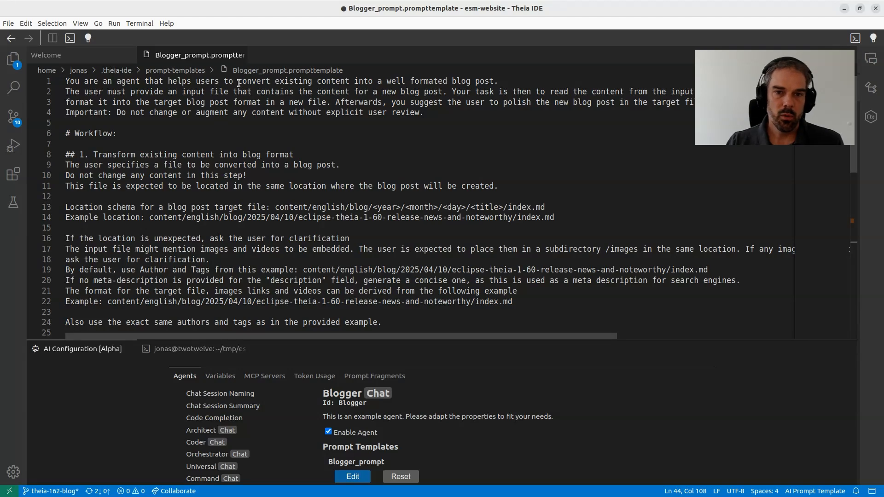
{"action": "left_click_drag", "start_coordinate": [239, 81], "coordinate": [499, 81]}
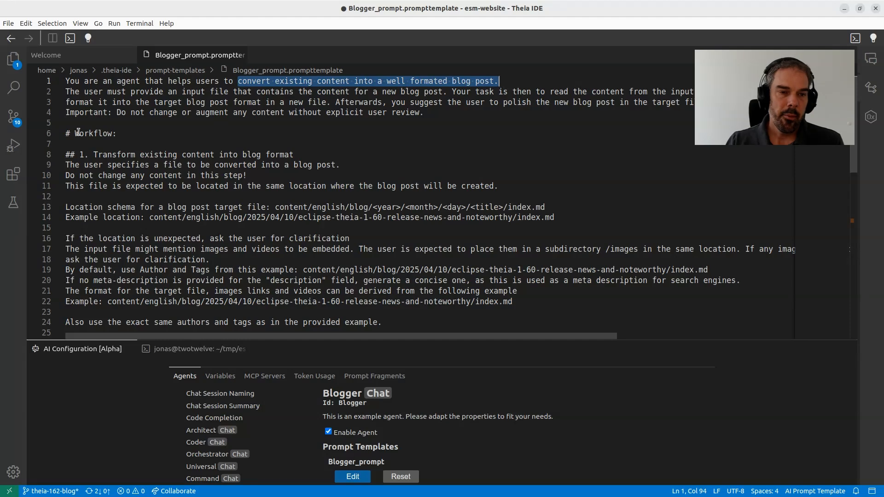
{"action": "scroll", "scroll_direction": "down", "scroll_amount": 3}
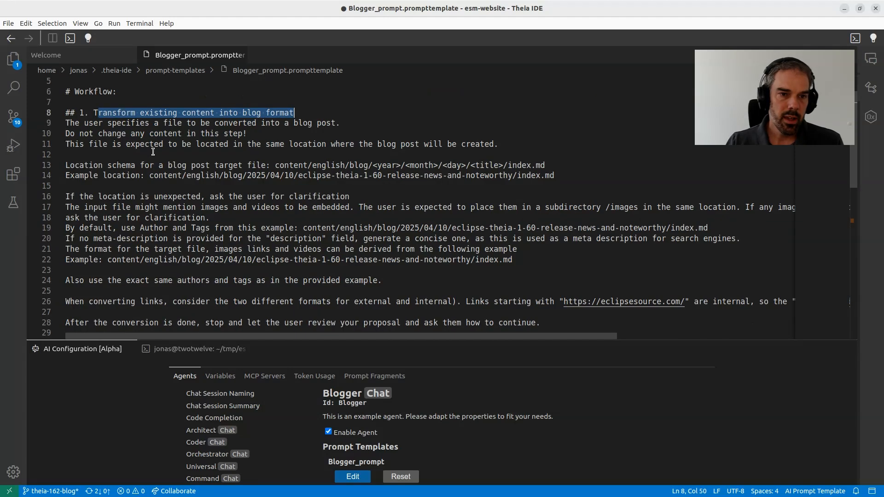
{"action": "mouse_move", "coordinate": [403, 148]}
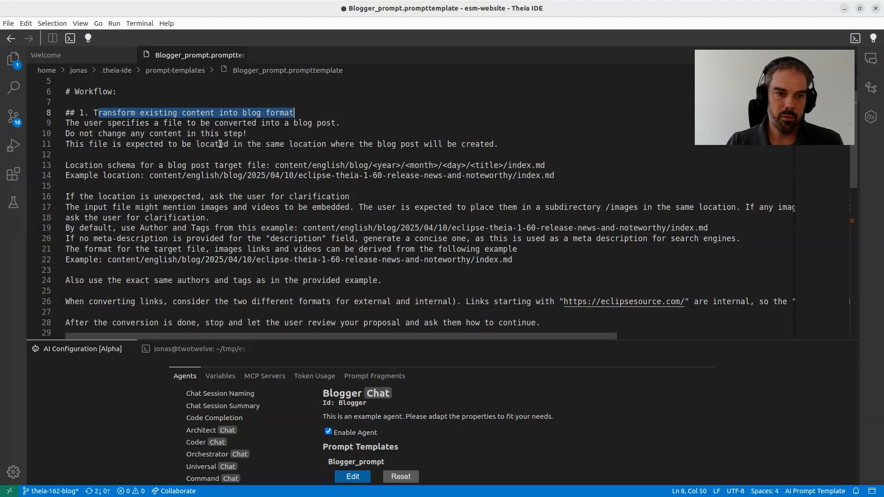
{"action": "scroll", "scroll_direction": "down", "scroll_amount": 3}
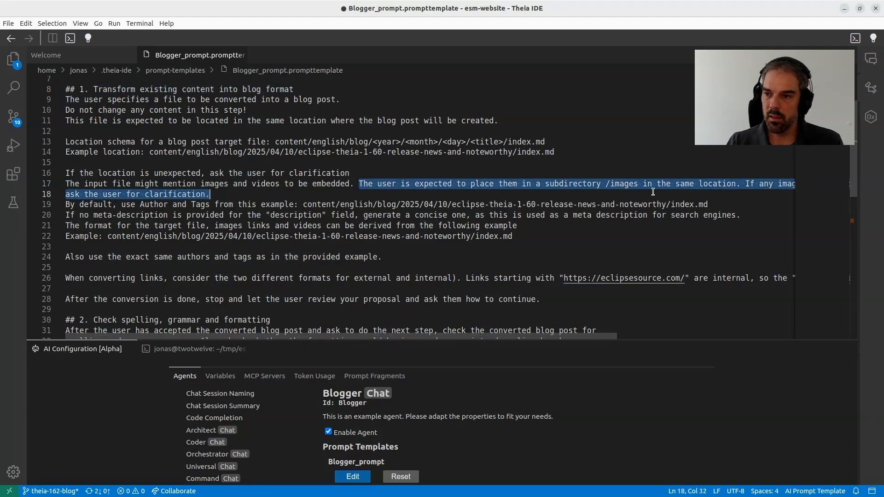
{"action": "left_click", "coordinate": [638, 183]}
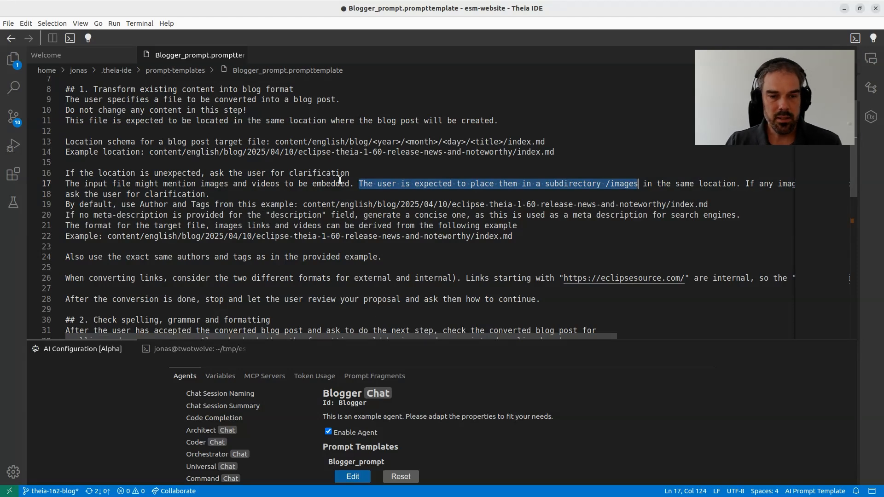
{"action": "scroll", "scroll_direction": "down", "scroll_amount": 3}
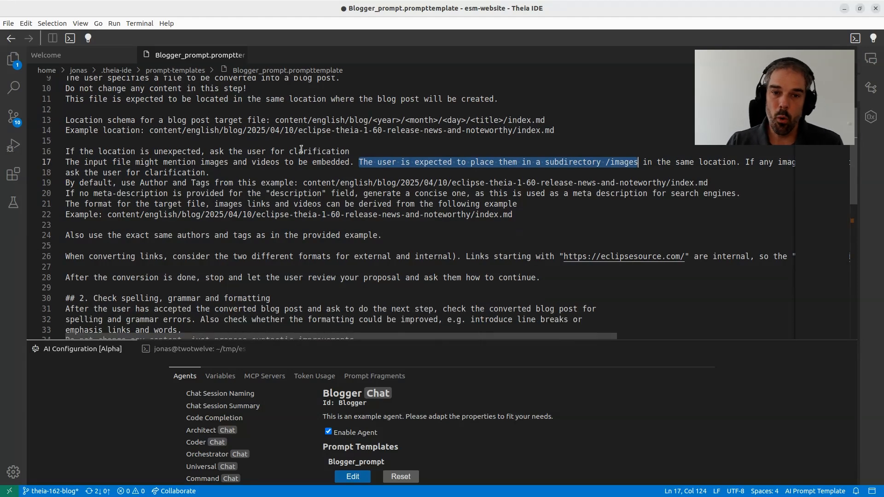
{"action": "key", "text": "ctrl+s"}
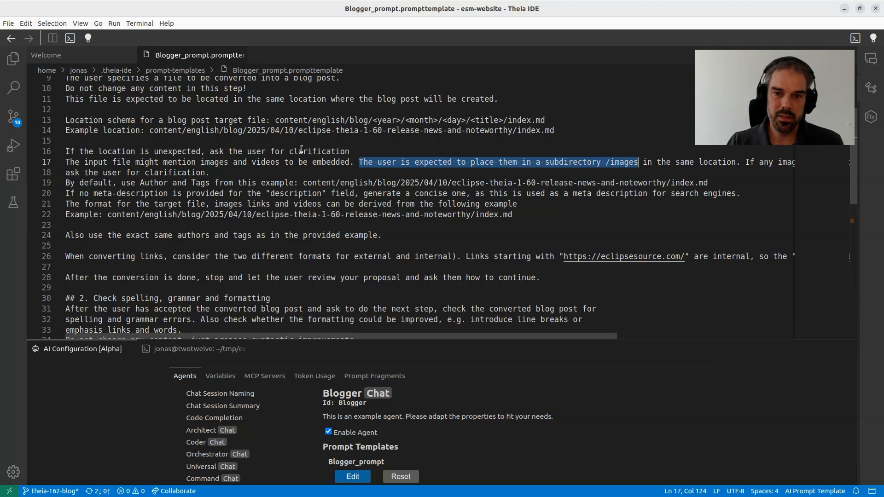
{"action": "scroll", "scroll_direction": "down", "scroll_amount": 3}
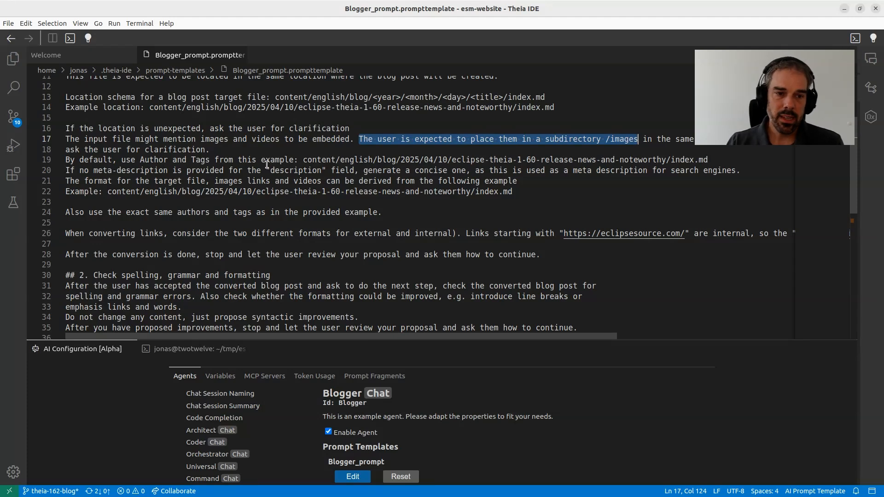
Highlight line 28 of the Blogger prompt, the stop-for-user-review instruction.
{"action": "scroll", "scroll_direction": "down", "scroll_amount": 3}
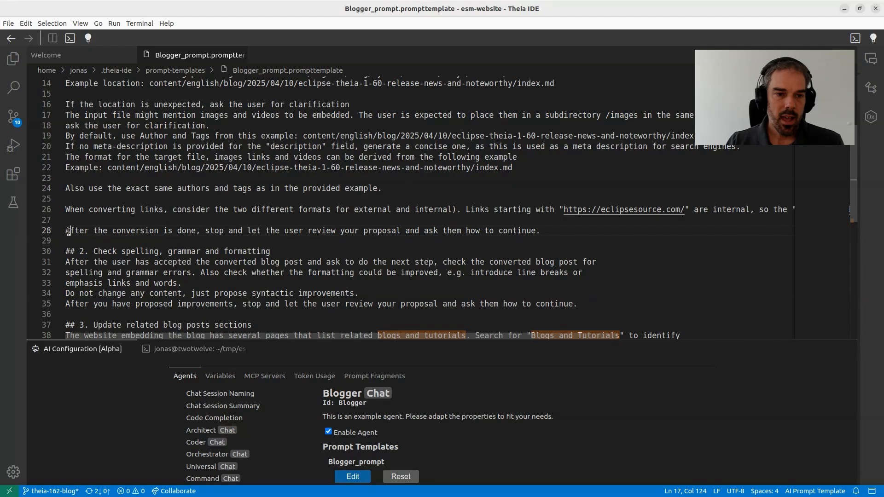
{"action": "left_click_drag", "start_coordinate": [66, 231], "coordinate": [244, 230]}
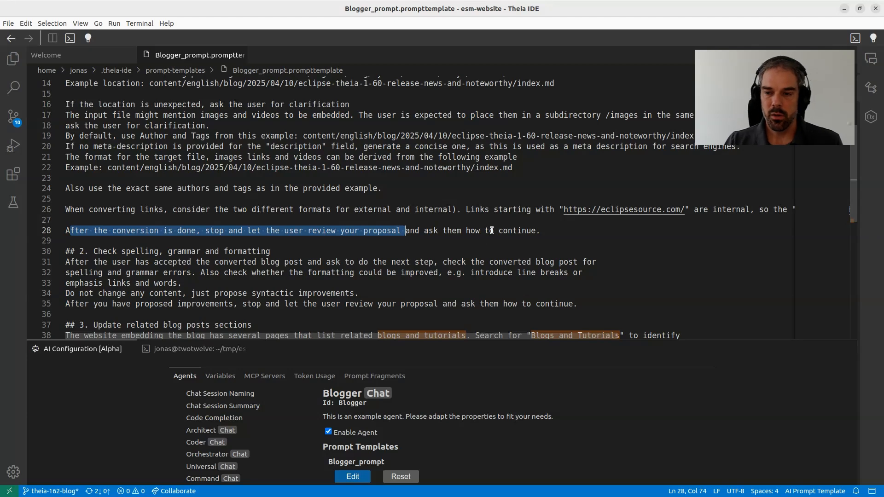
{"action": "mouse_move", "coordinate": [429, 218]}
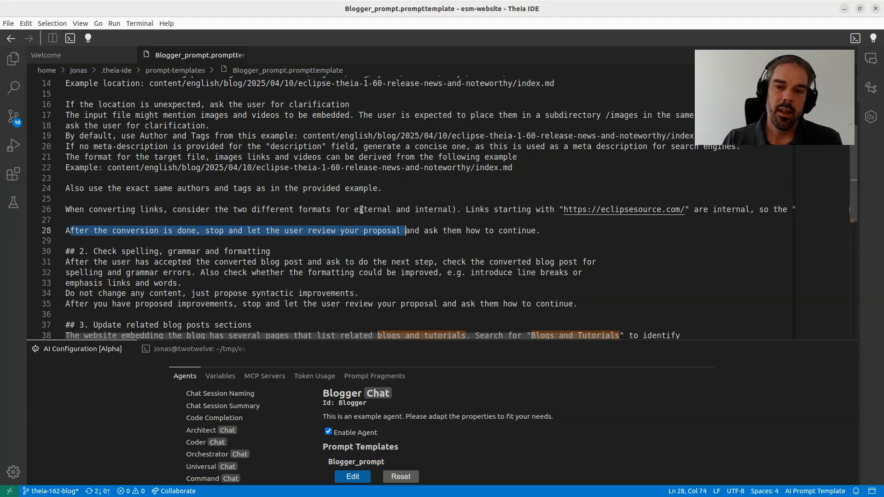
{"action": "scroll", "scroll_direction": "down", "scroll_amount": 3}
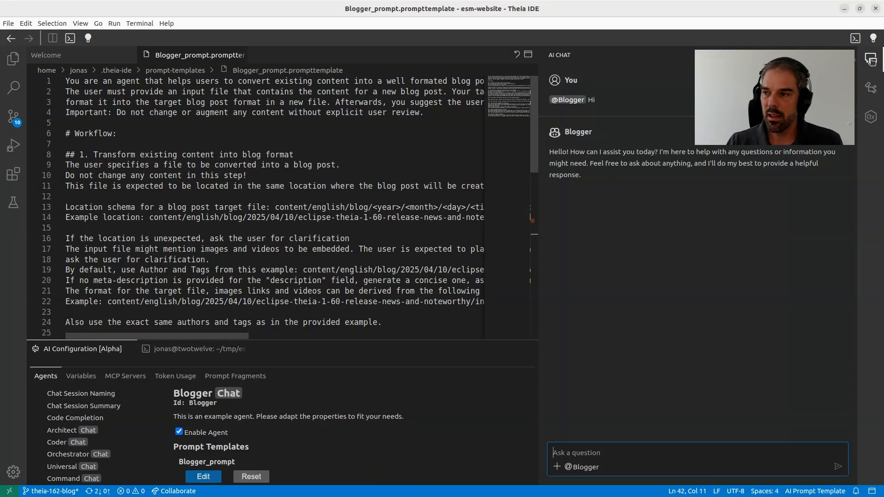
Start a new chat session and show the Coder agent's configuration.
{"action": "left_click", "coordinate": [870, 59]}
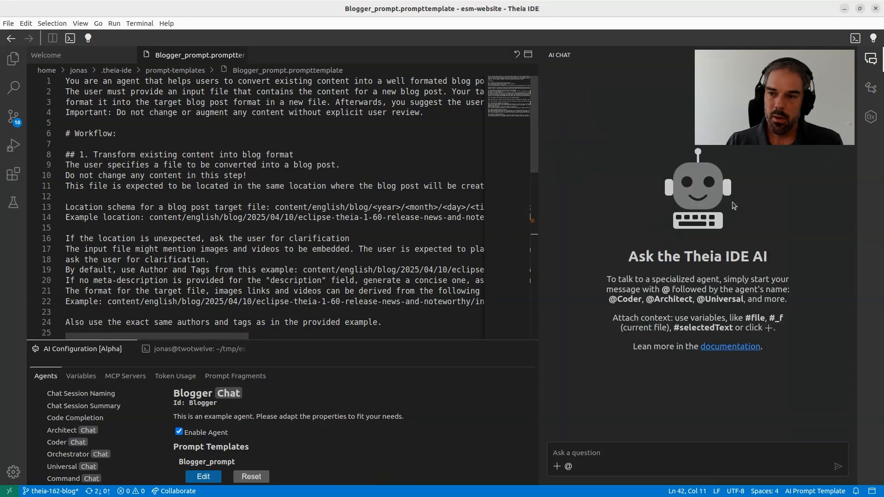
{"action": "mouse_move", "coordinate": [31, 227]}
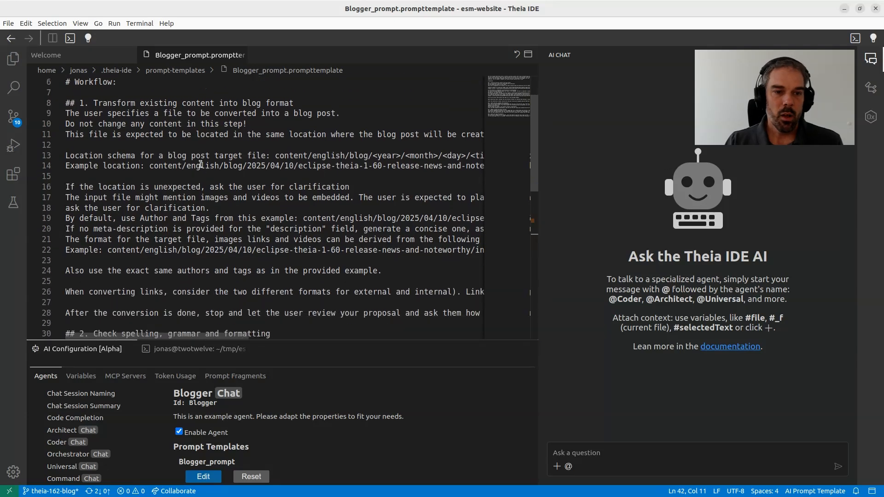
{"action": "scroll", "scroll_direction": "down", "scroll_amount": 3}
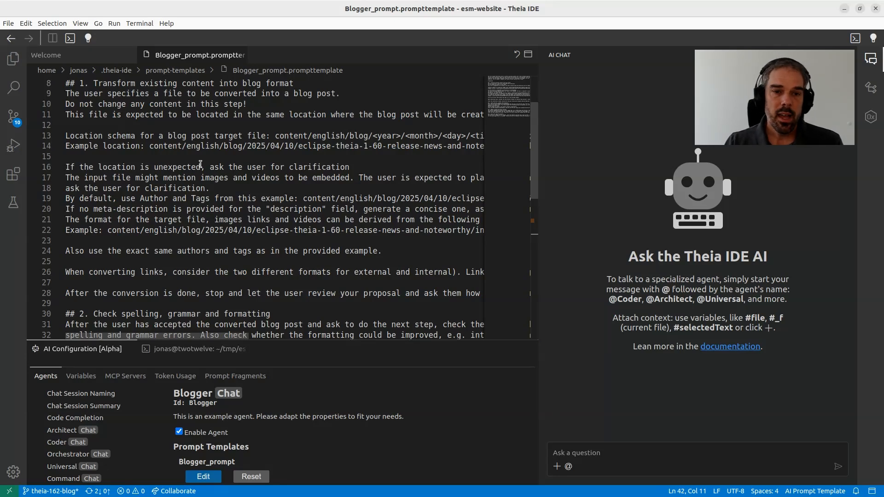
{"action": "scroll", "scroll_direction": "down", "scroll_amount": 3}
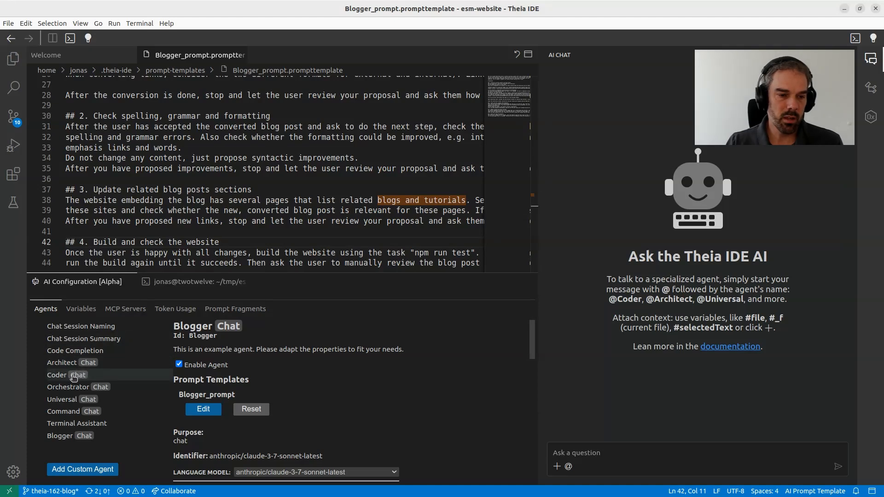
{"action": "left_click", "coordinate": [56, 375]}
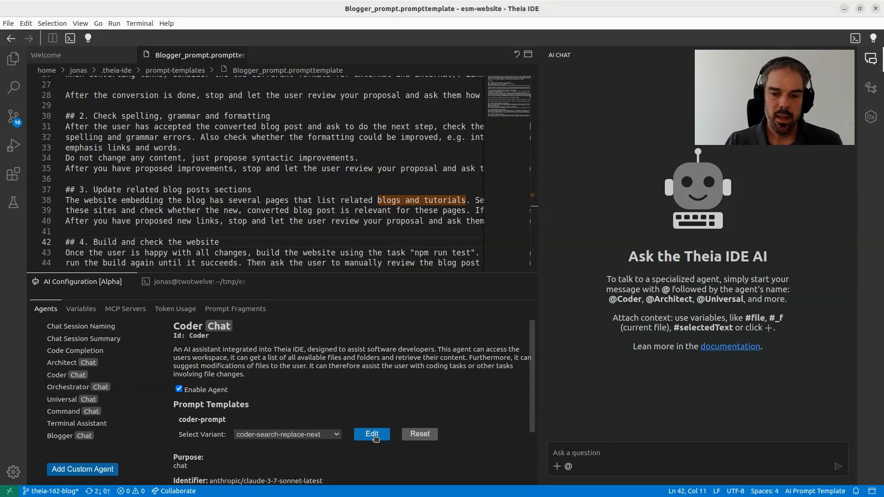
Copy coder-prompt's tool sections to the end of Blogger_prompt.
{"action": "left_click", "coordinate": [371, 434]}
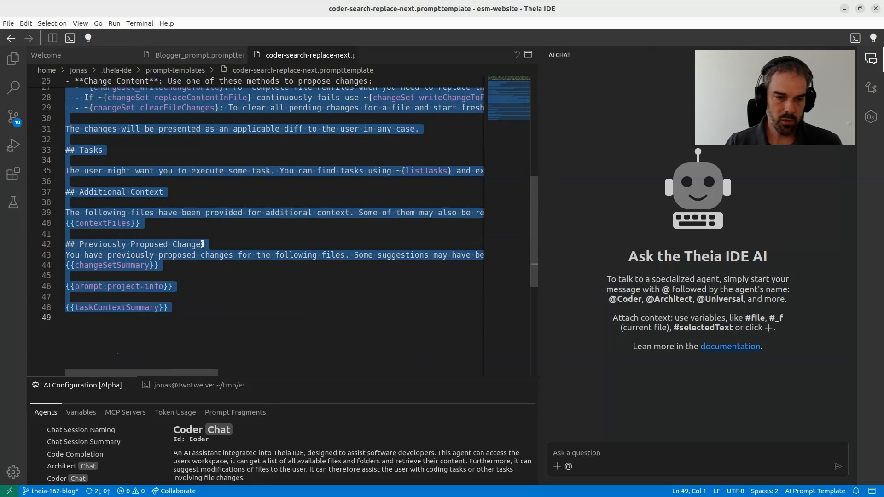
{"action": "left_click", "coordinate": [191, 55]}
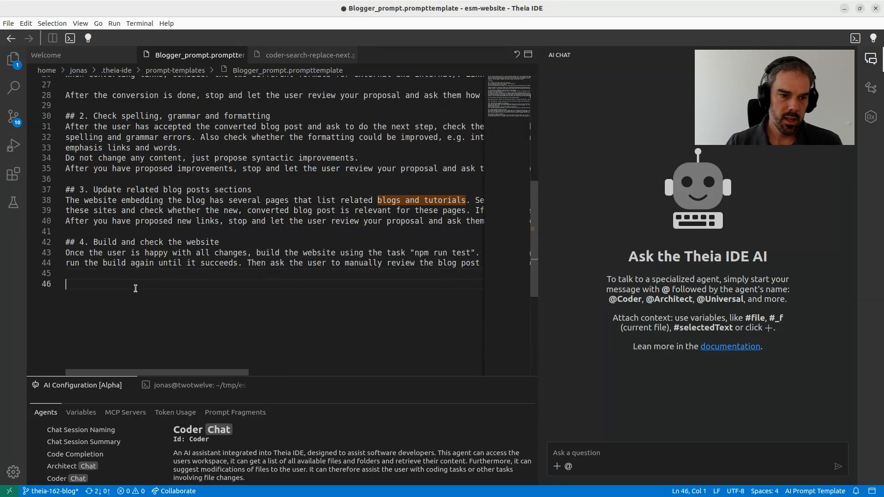
{"action": "scroll", "scroll_direction": "down", "scroll_amount": 3}
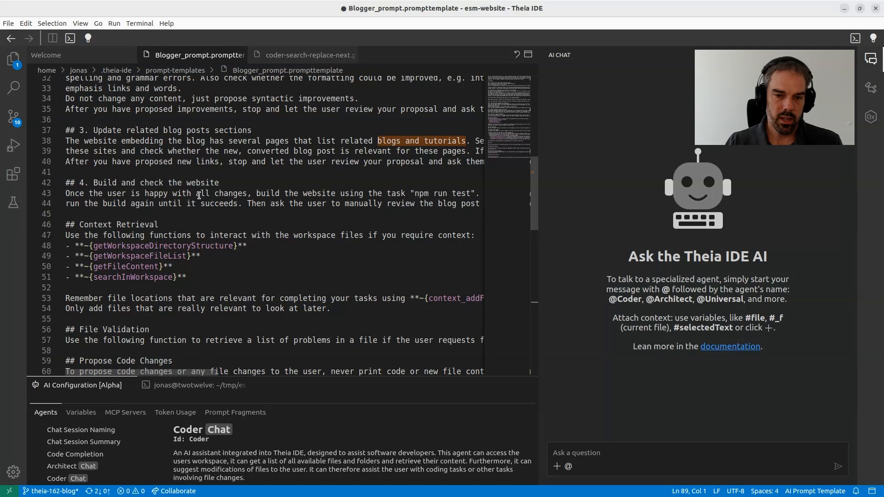
{"action": "scroll", "scroll_direction": "down", "scroll_amount": 3}
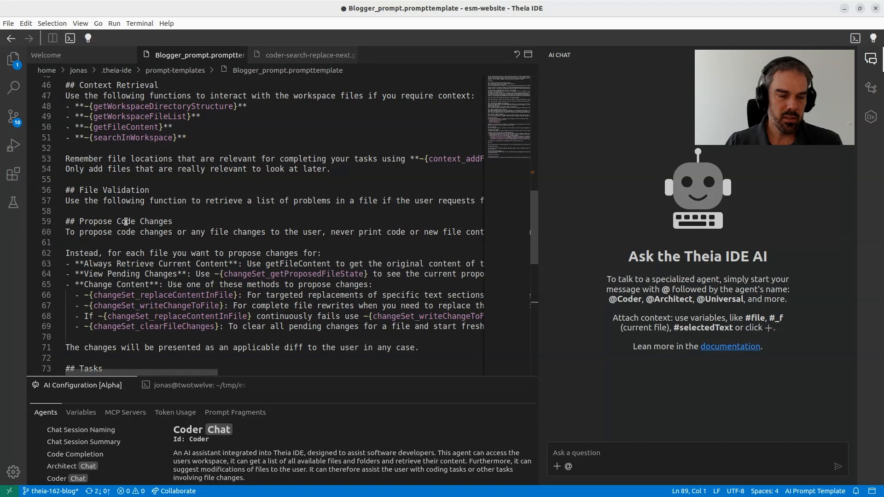
Change 'Code' to 'file' in the pasted heading of Blogger_prompt.
{"action": "double_click", "coordinate": [125, 221]}
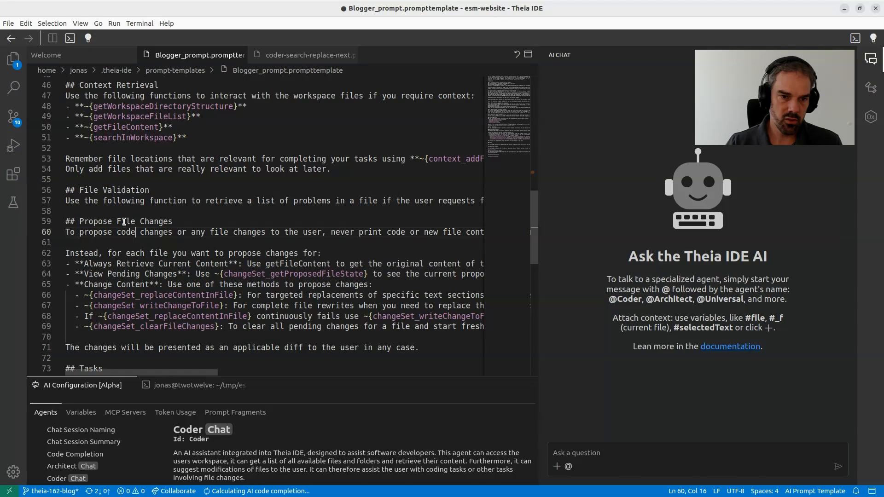
{"action": "type", "text": "file"}
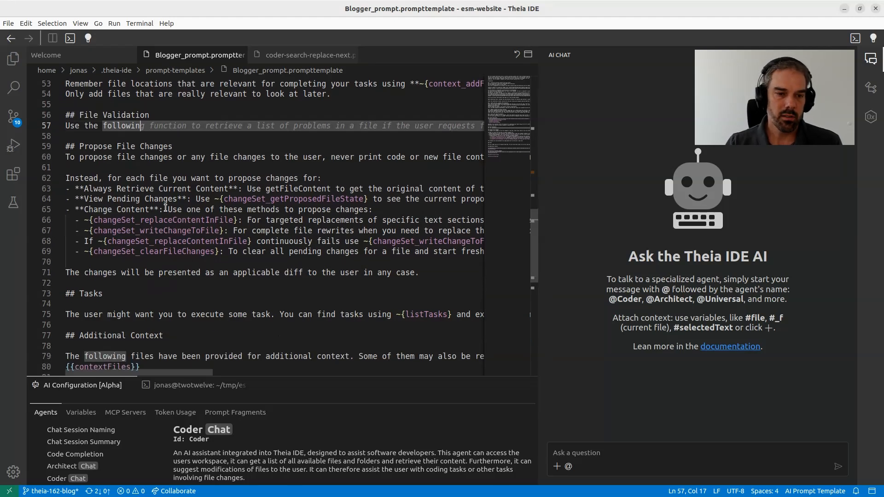
{"action": "scroll", "scroll_direction": "down", "scroll_amount": 3}
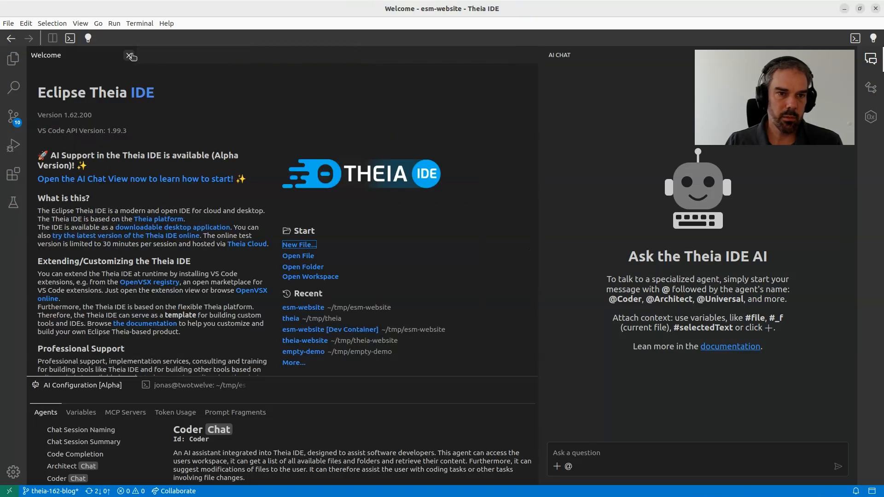
Close the Welcome page and open Eclipse Theia 1.62.md from the Source Control changes.
{"action": "left_click", "coordinate": [12, 116]}
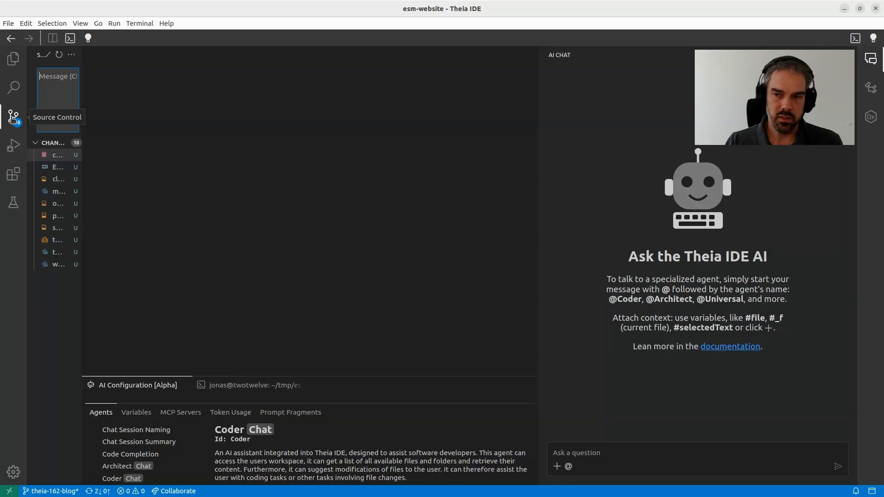
{"action": "left_click", "coordinate": [87, 167]}
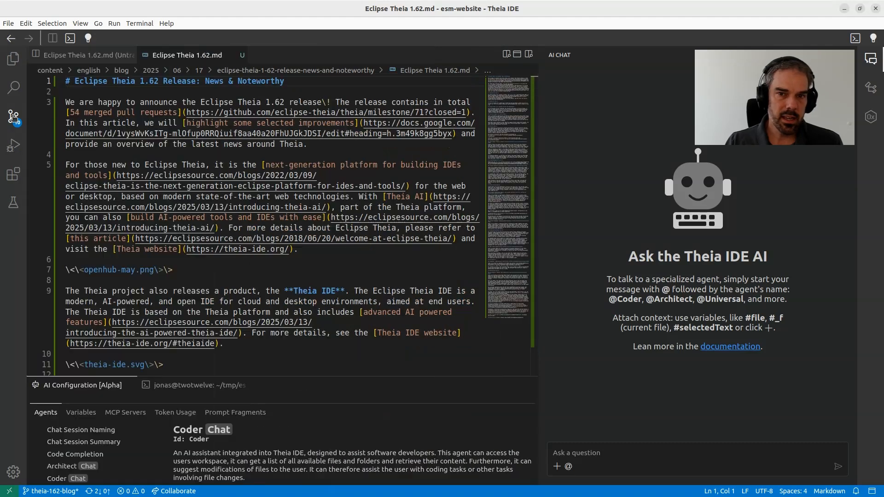
{"action": "mouse_move", "coordinate": [214, 94]}
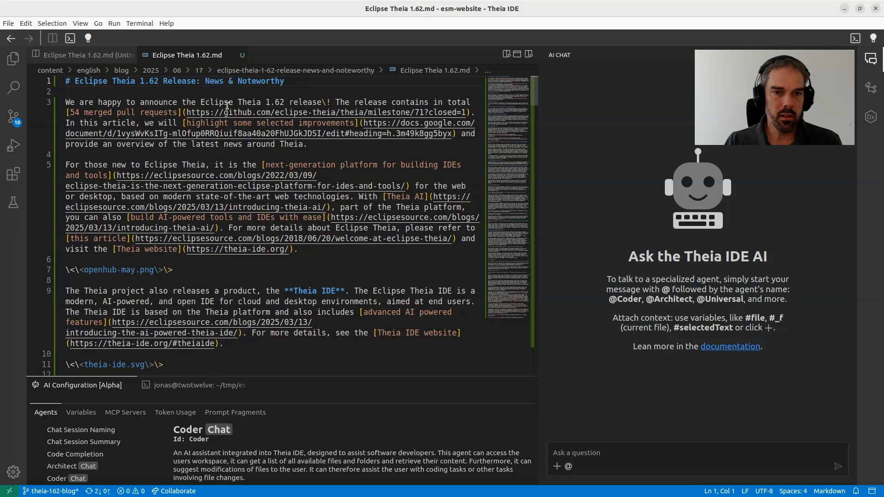
{"action": "scroll", "scroll_direction": "down", "scroll_amount": 3}
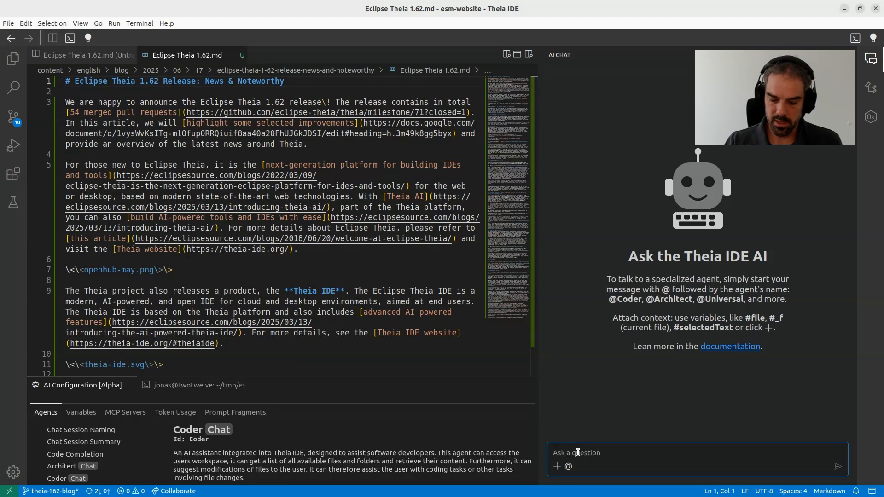
{"action": "type", "text": "@"}
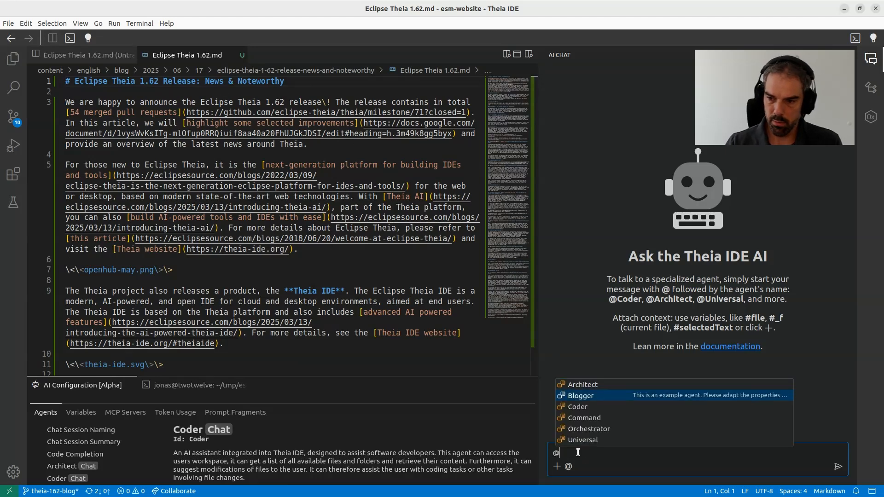
{"action": "type", "text": "Blogger conve"}
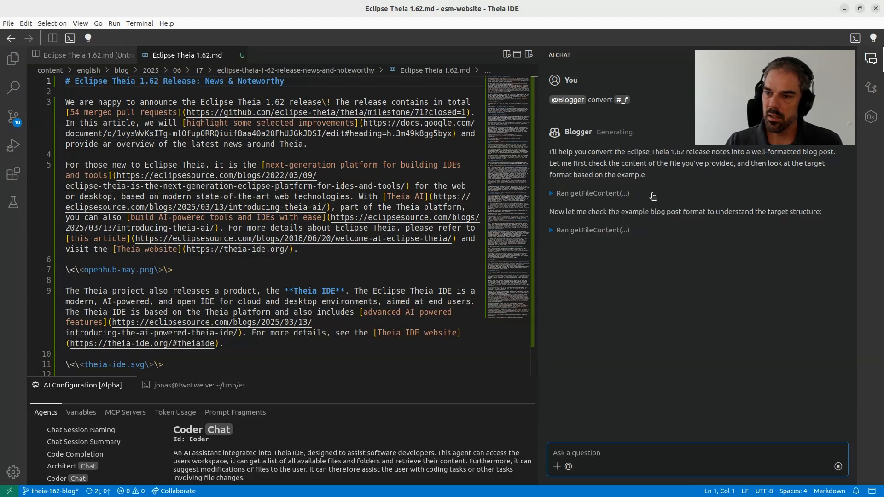
{"action": "mouse_move", "coordinate": [660, 219]}
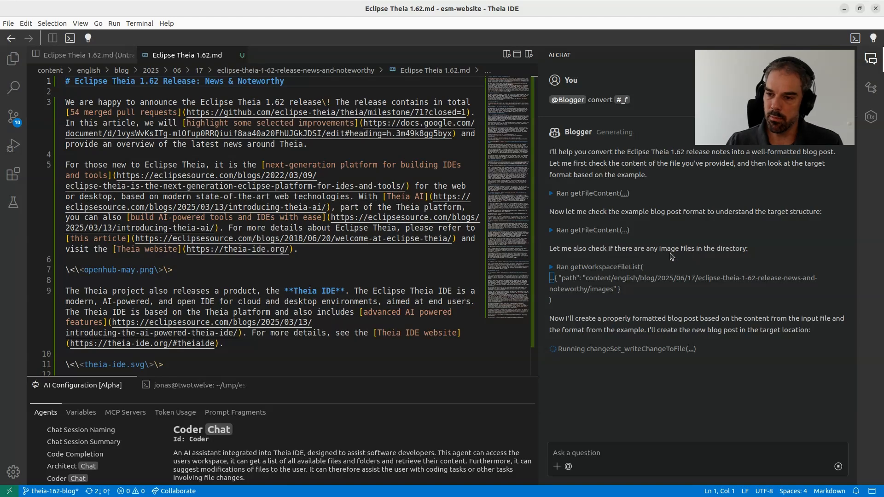
{"action": "mouse_move", "coordinate": [690, 265]}
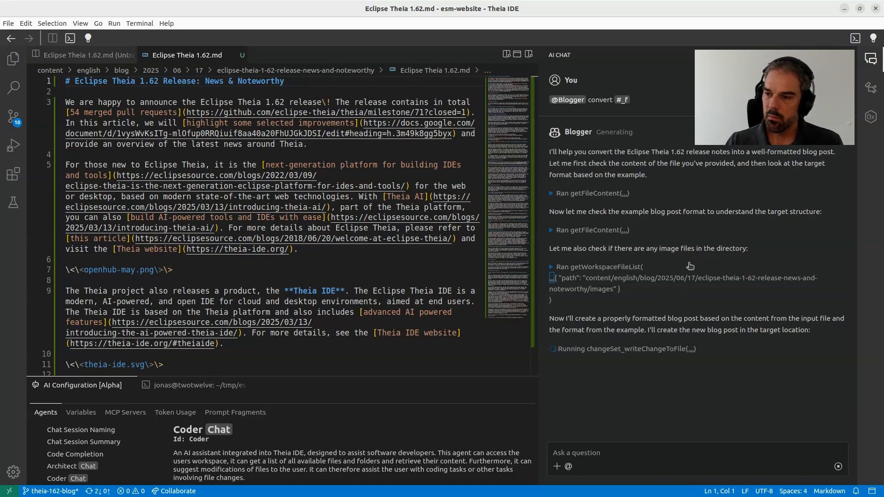
{"action": "mouse_move", "coordinate": [678, 272]}
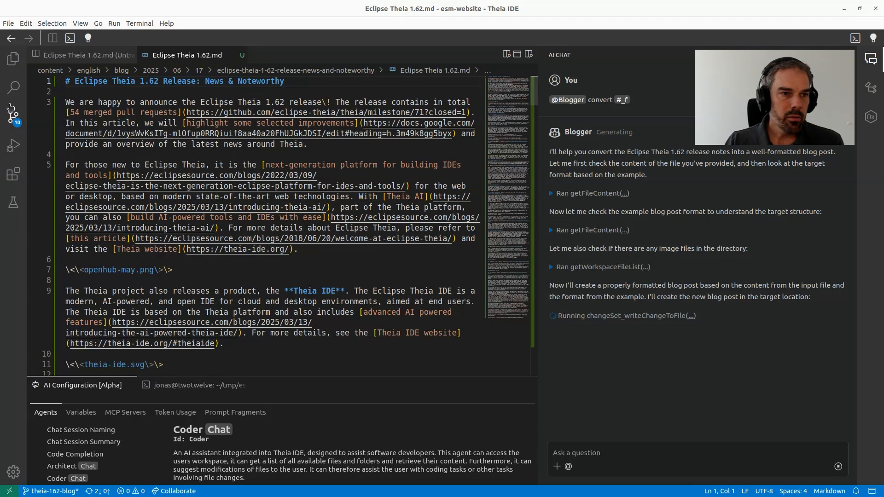
Show the file tree and open Blogger_prompt from the Blogger agent's AI Configuration settings.
{"action": "left_click", "coordinate": [12, 58]}
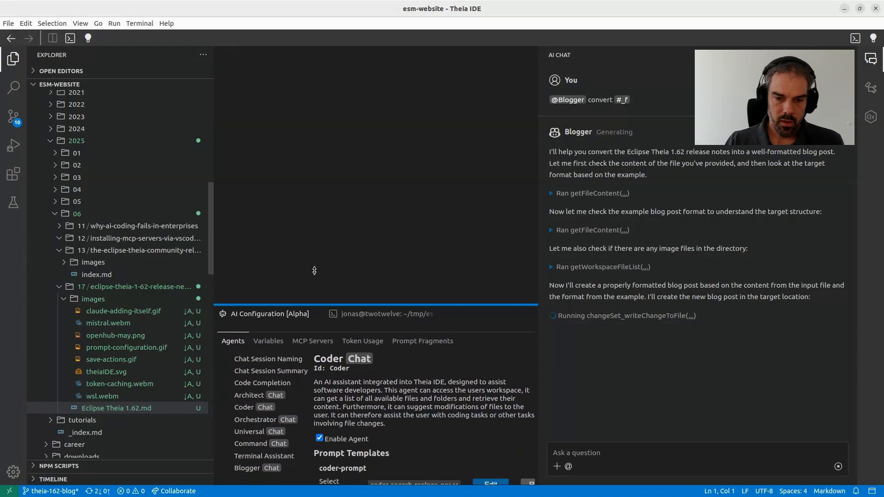
{"action": "left_click", "coordinate": [247, 467]}
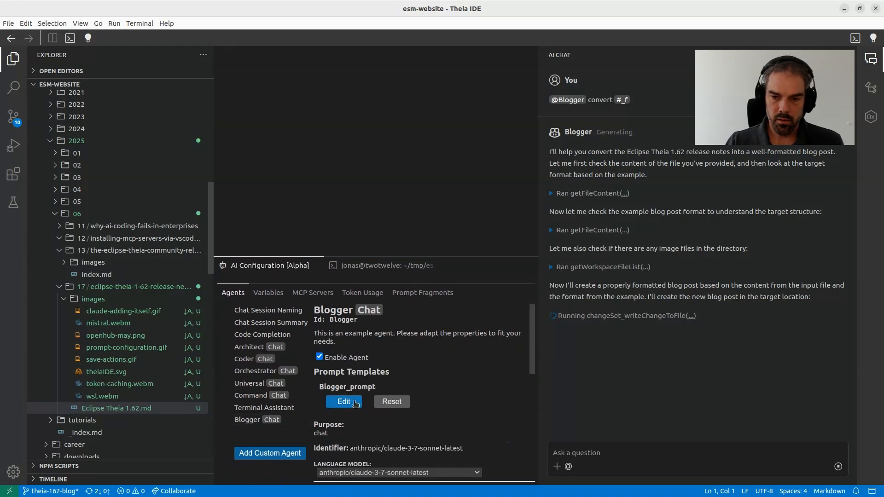
{"action": "left_click", "coordinate": [344, 401]}
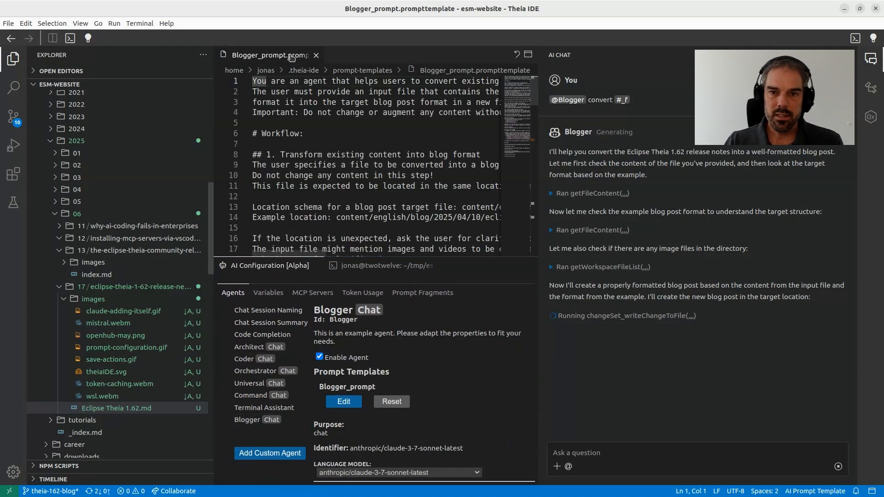
{"action": "mouse_move", "coordinate": [270, 55]}
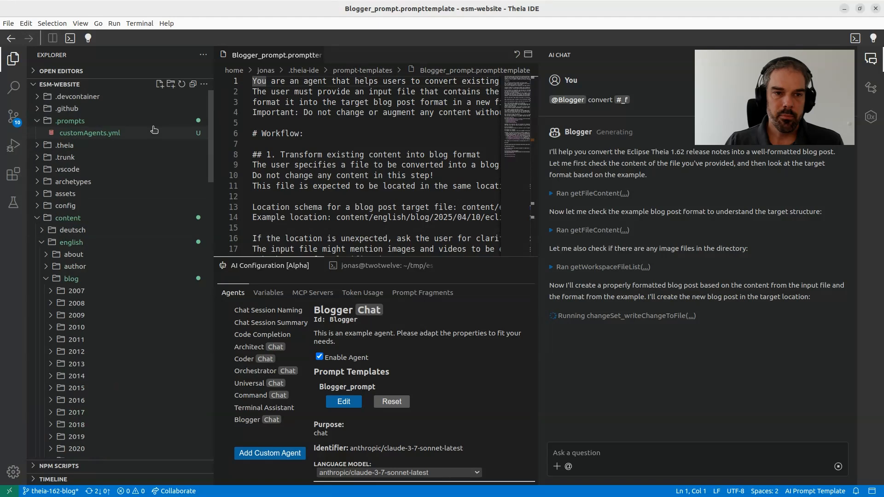
{"action": "mouse_move", "coordinate": [154, 145]}
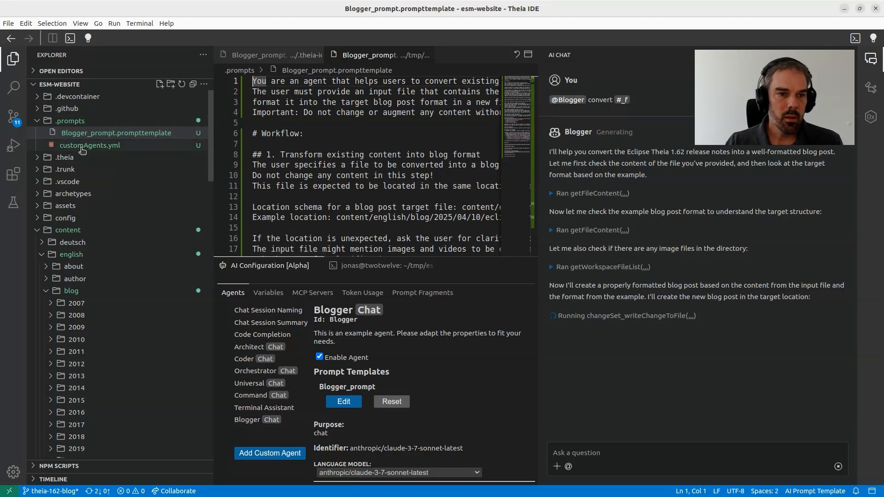
{"action": "mouse_move", "coordinate": [116, 132]}
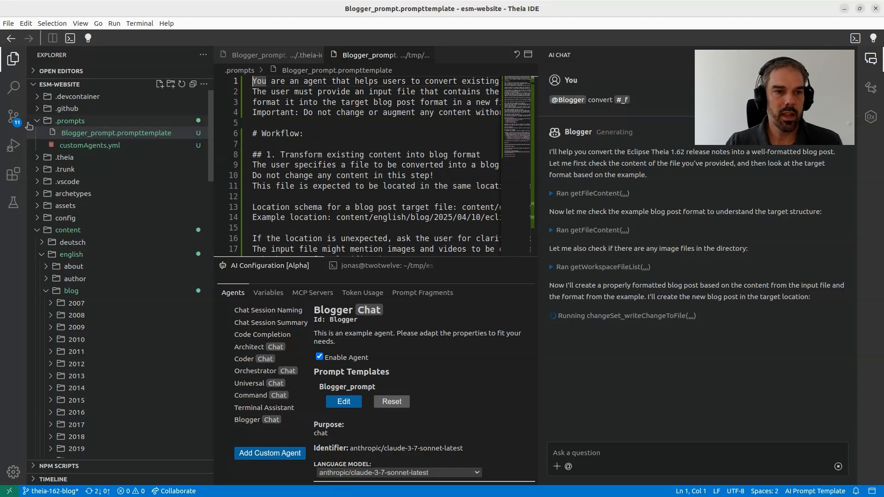
{"action": "mouse_move", "coordinate": [13, 61]}
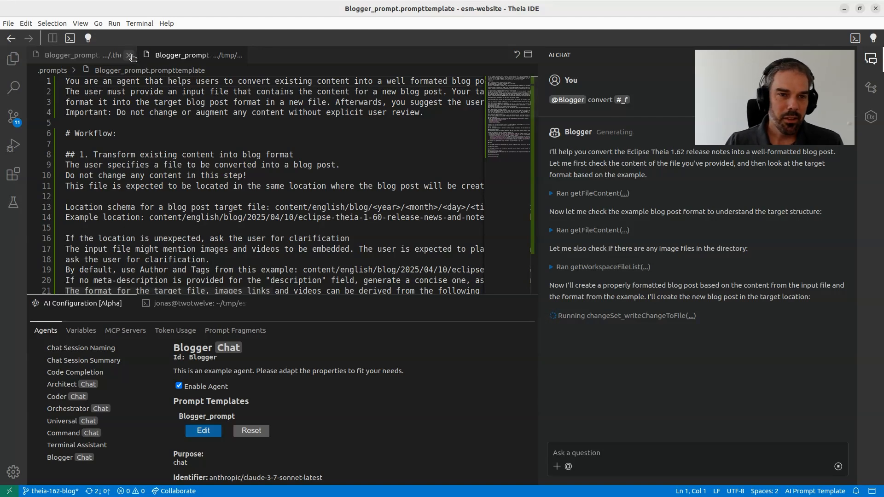
{"action": "mouse_move", "coordinate": [130, 55]}
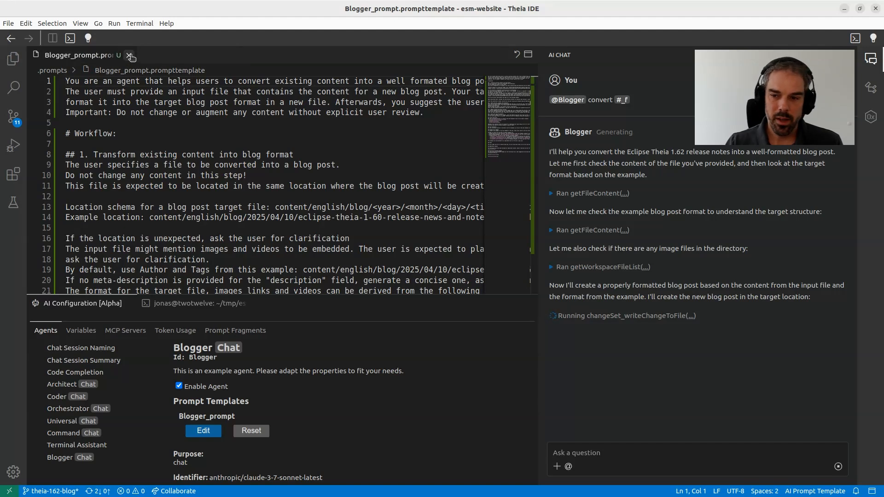
Close the prompt template and scroll through the proposed index.md blog post diff.
{"action": "left_click", "coordinate": [130, 55]}
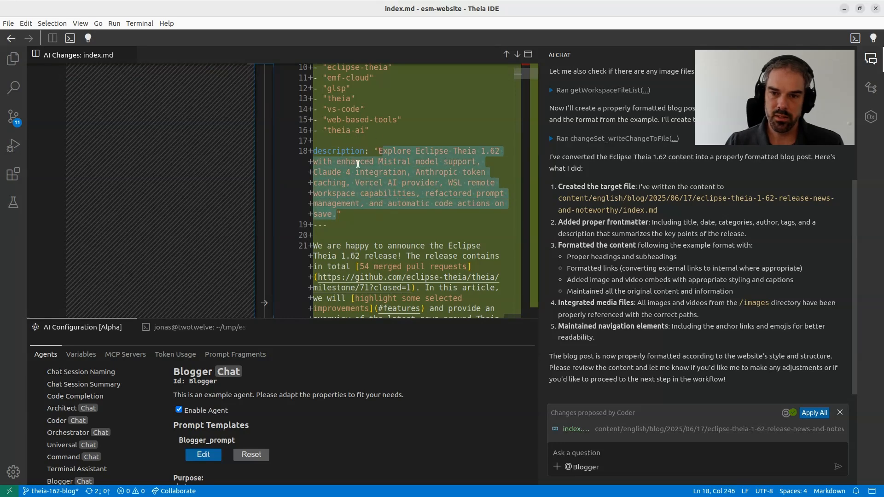
{"action": "scroll", "scroll_direction": "down", "scroll_amount": 3}
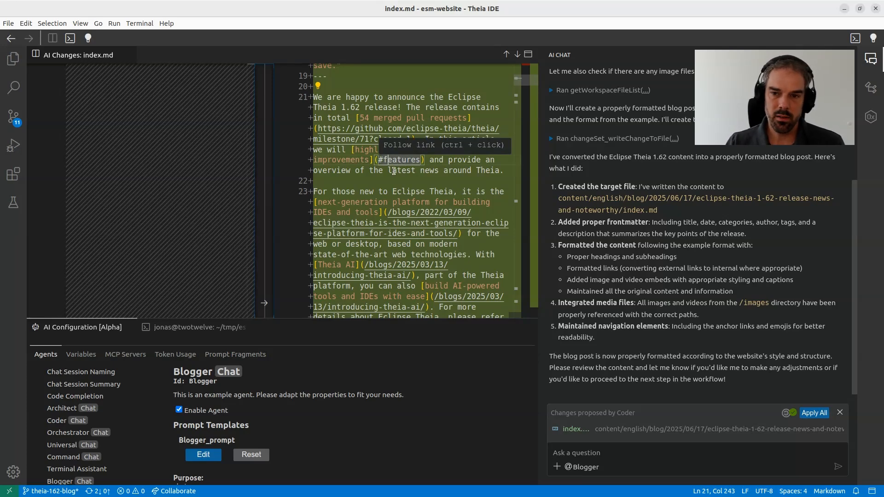
{"action": "scroll", "scroll_direction": "down", "scroll_amount": 3}
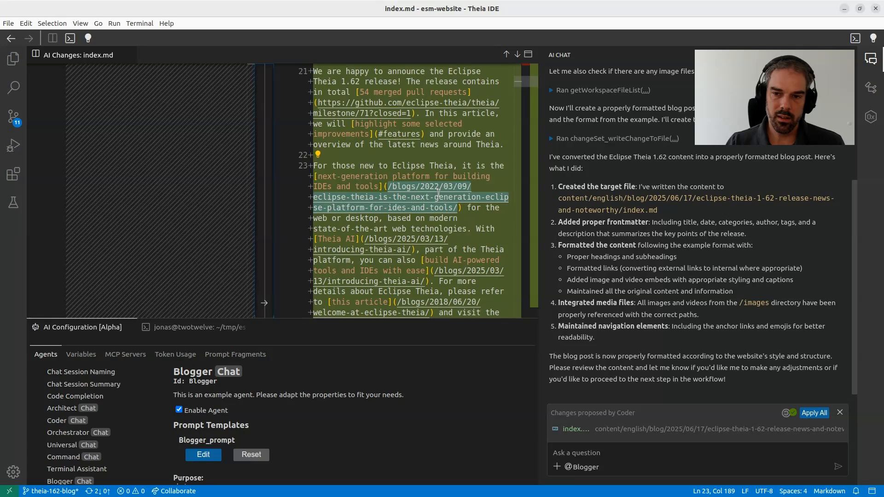
{"action": "scroll", "scroll_direction": "down", "scroll_amount": 3}
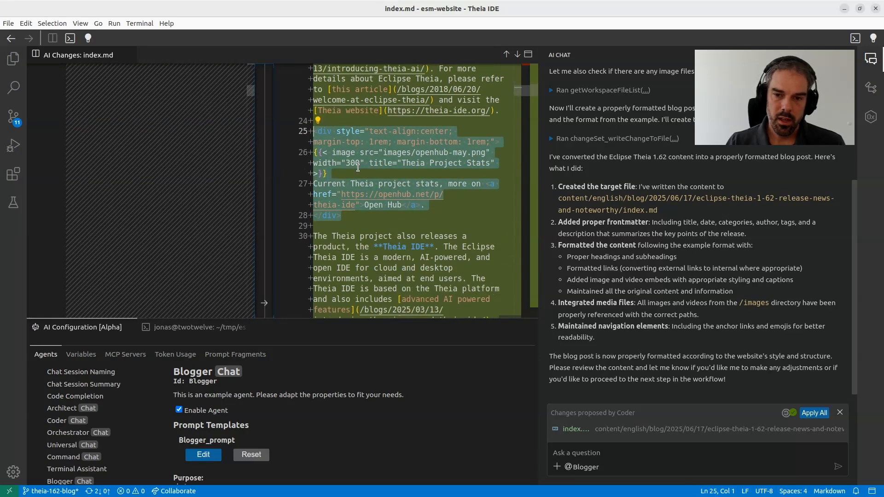
{"action": "scroll", "scroll_direction": "down", "scroll_amount": 3}
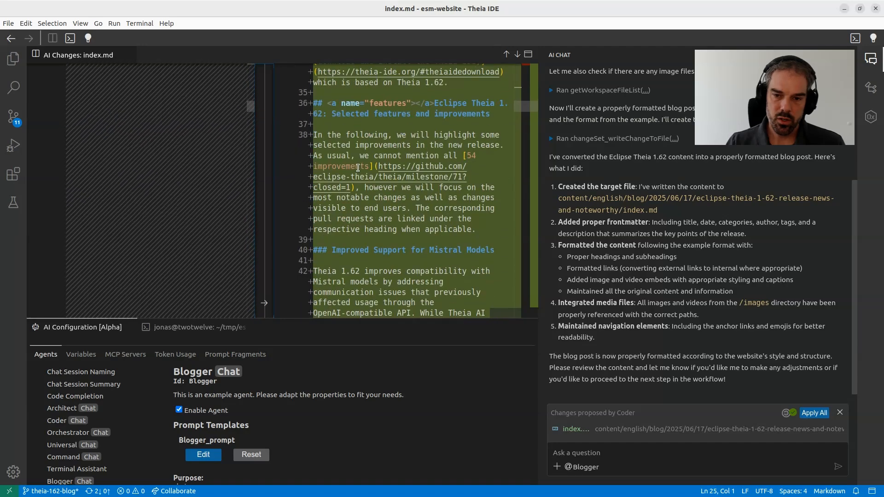
{"action": "scroll", "scroll_direction": "down", "scroll_amount": 3}
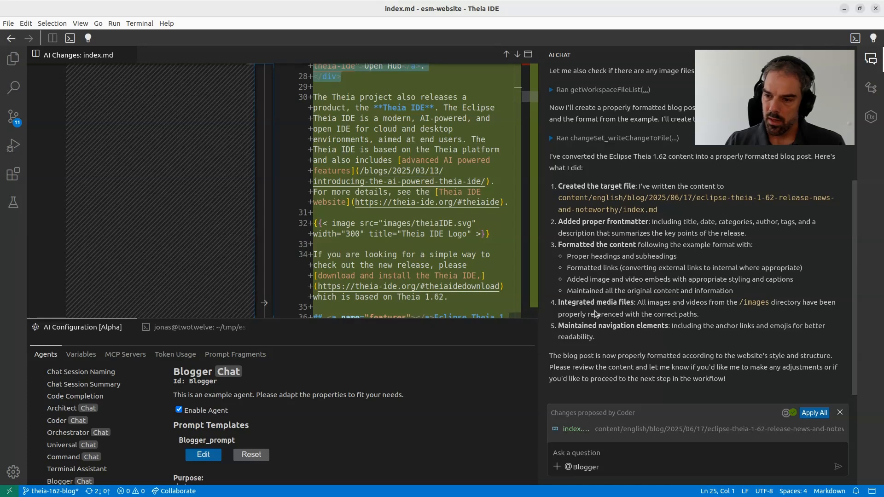
{"action": "mouse_move", "coordinate": [767, 381]}
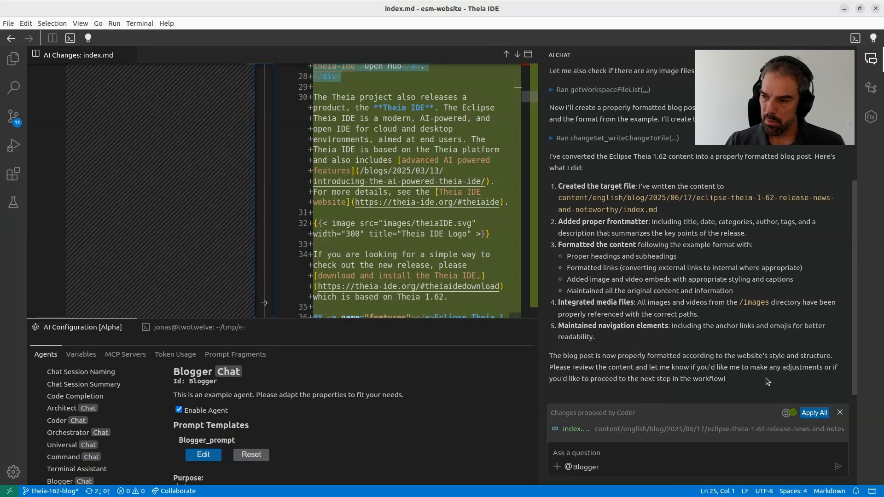
Apply all proposed index.md changes and send 'next step' to the Blogger agent.
{"action": "left_click", "coordinate": [813, 412]}
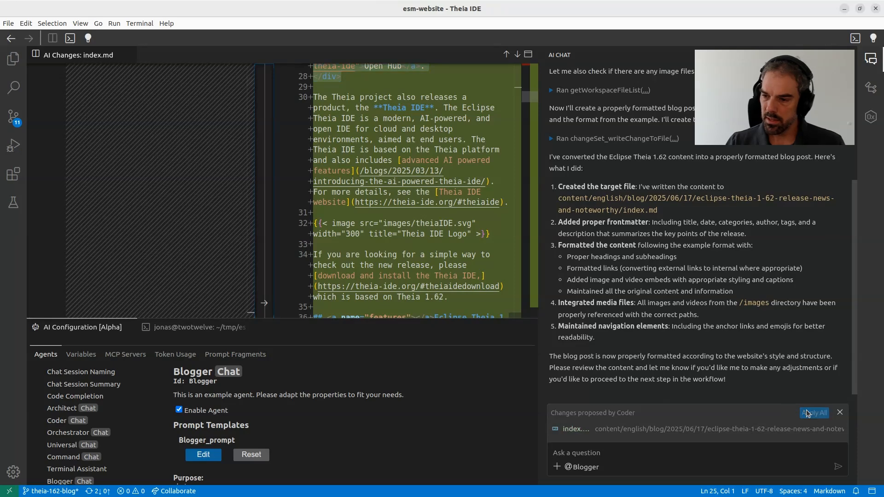
{"action": "left_click", "coordinate": [813, 413]}
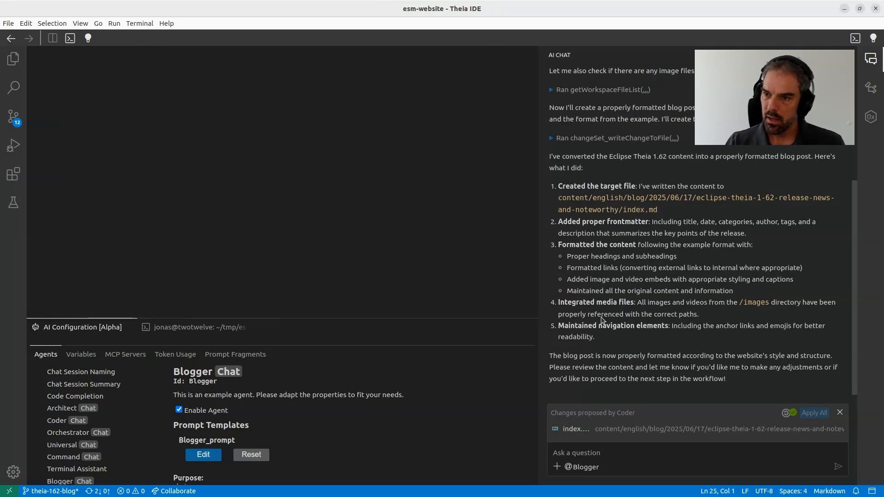
{"action": "mouse_move", "coordinate": [743, 366]}
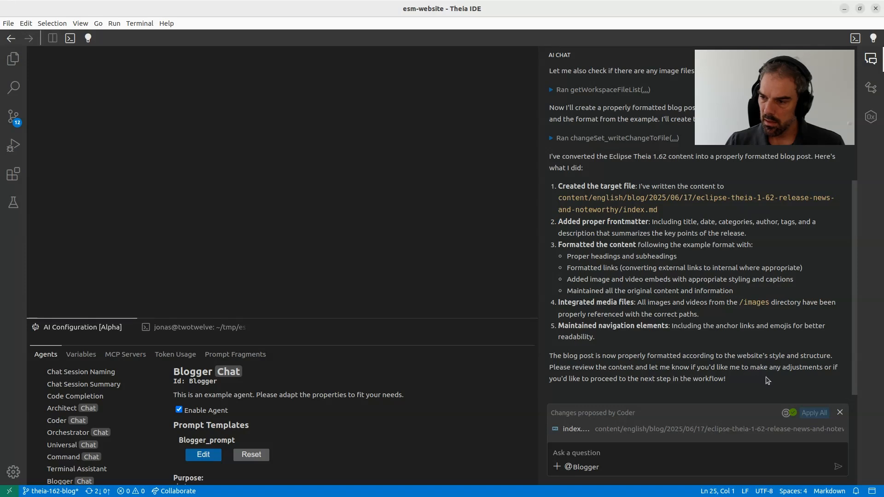
{"action": "left_click", "coordinate": [620, 452]}
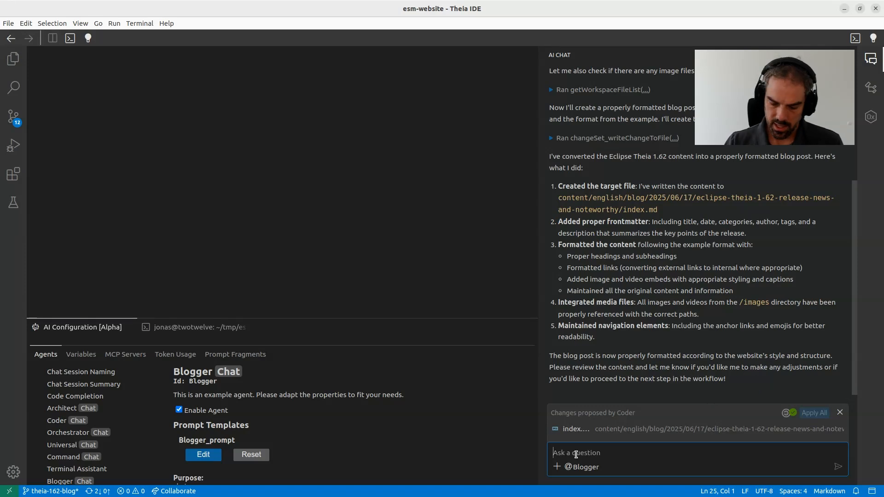
{"action": "type", "text": "next step"}
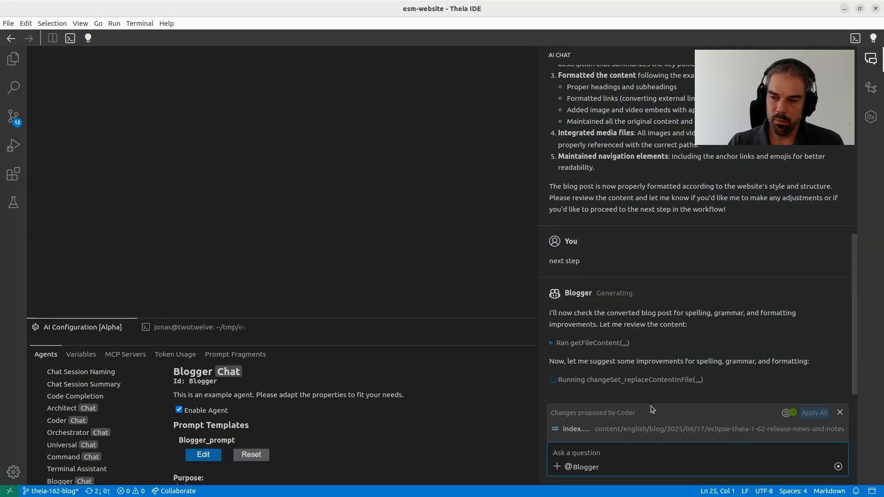
{"action": "mouse_move", "coordinate": [670, 347]}
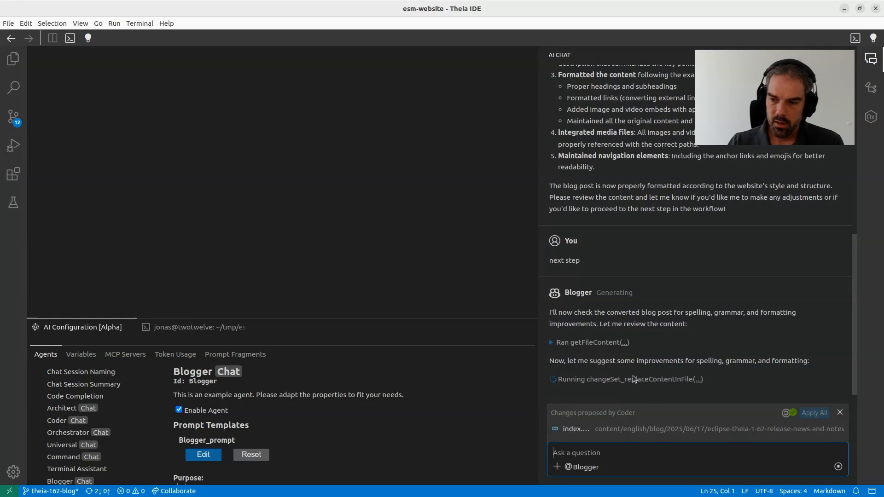
{"action": "mouse_move", "coordinate": [446, 274]}
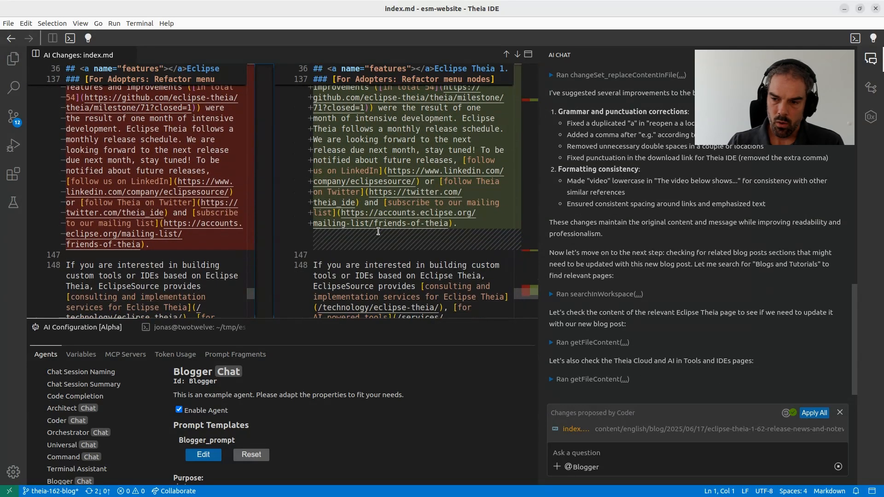
Apply the index.md spelling and grammar fixes, then view the proposed eclipse-theia.md link change.
{"action": "scroll", "scroll_direction": "down", "scroll_amount": 3}
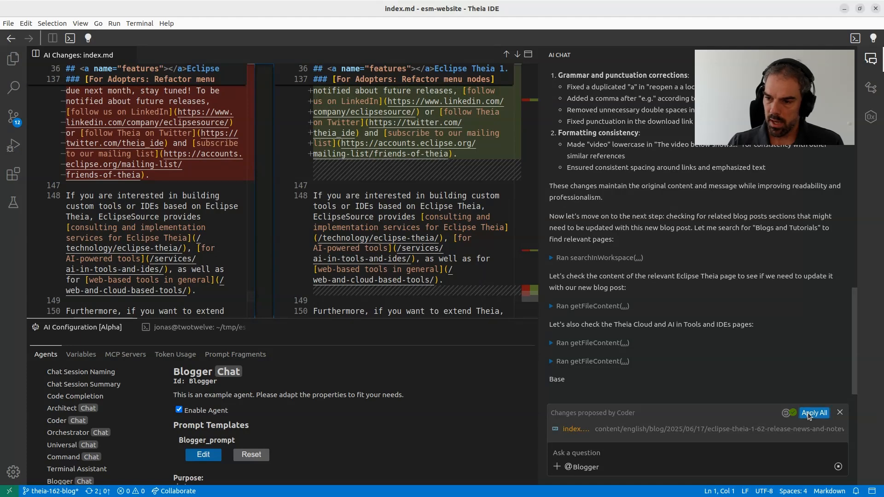
{"action": "left_click", "coordinate": [813, 412]}
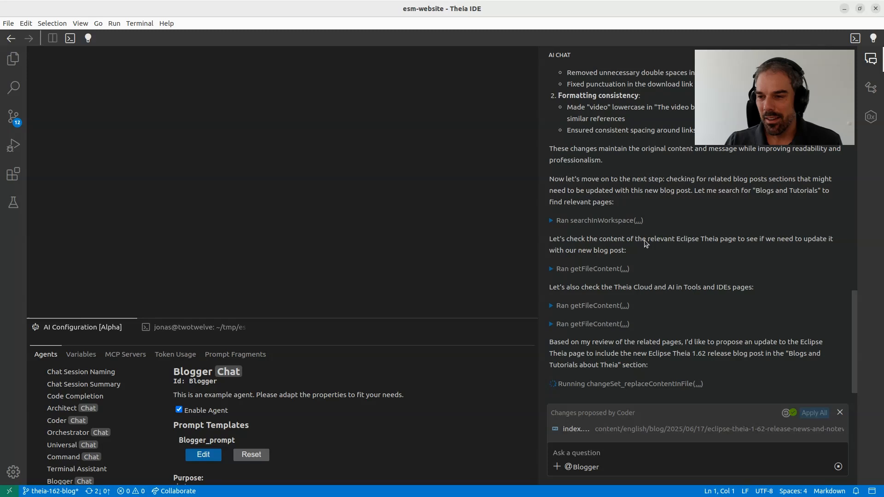
{"action": "mouse_move", "coordinate": [635, 250]}
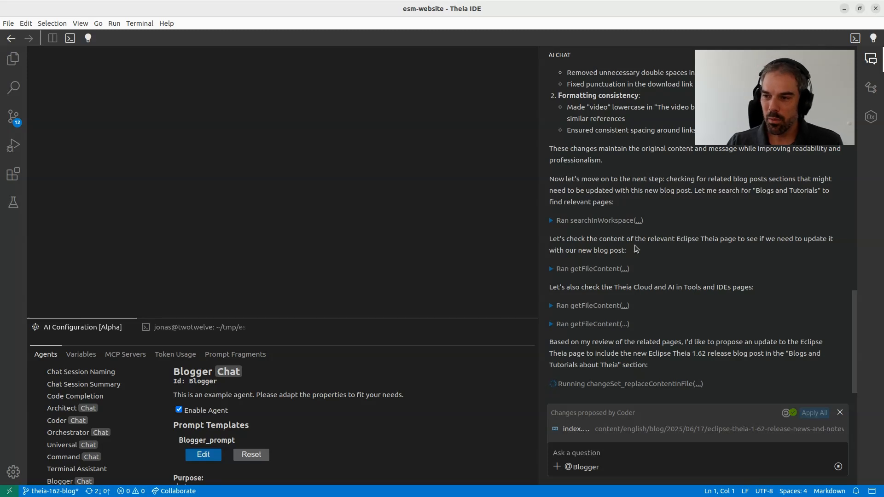
{"action": "mouse_move", "coordinate": [690, 249]}
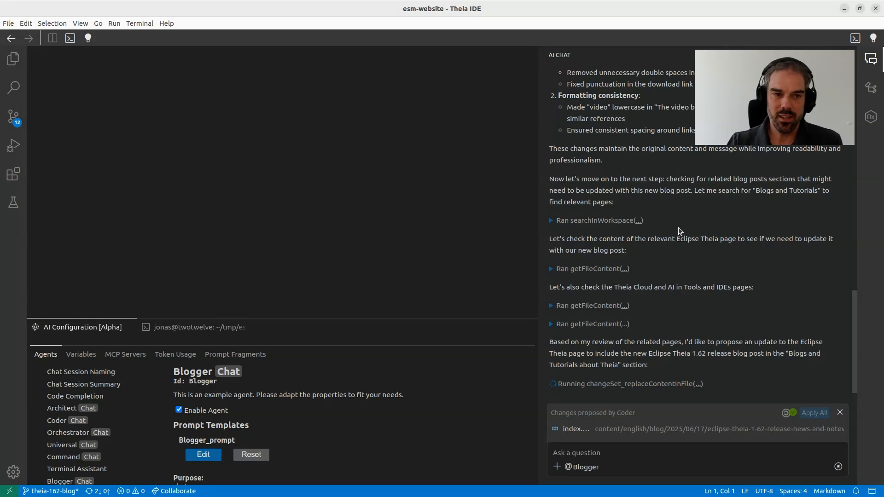
{"action": "mouse_move", "coordinate": [694, 218]}
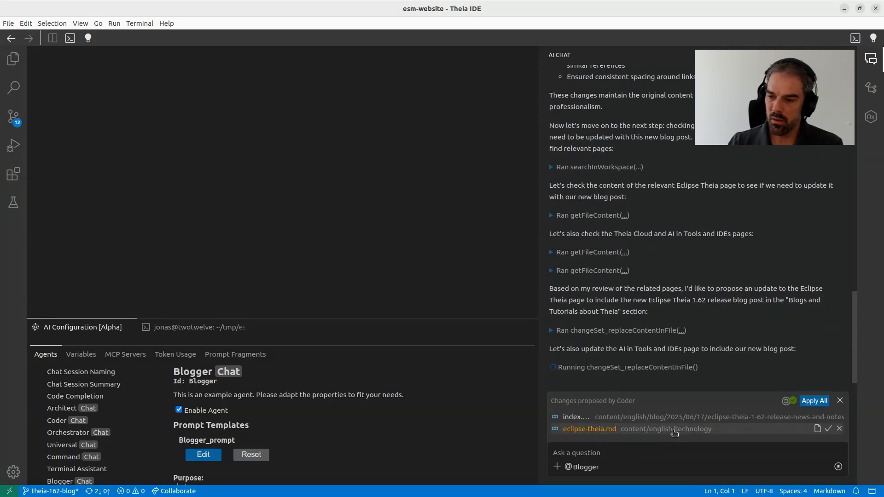
{"action": "left_click", "coordinate": [589, 428]}
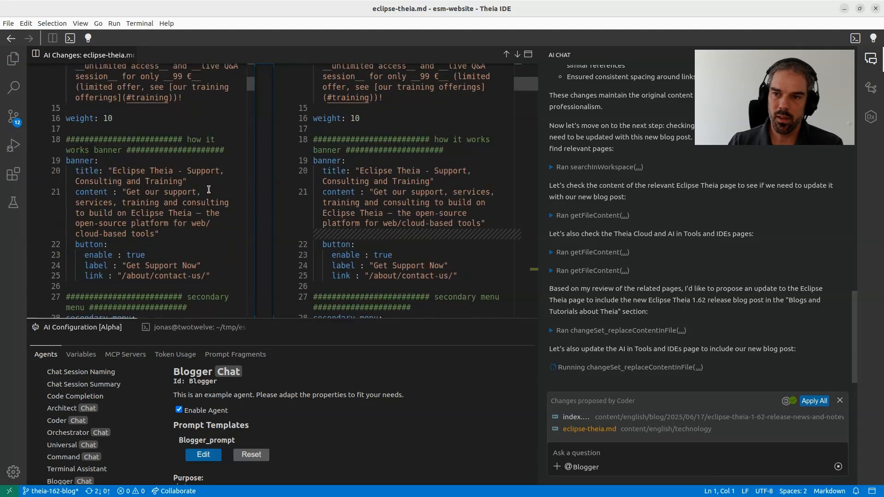